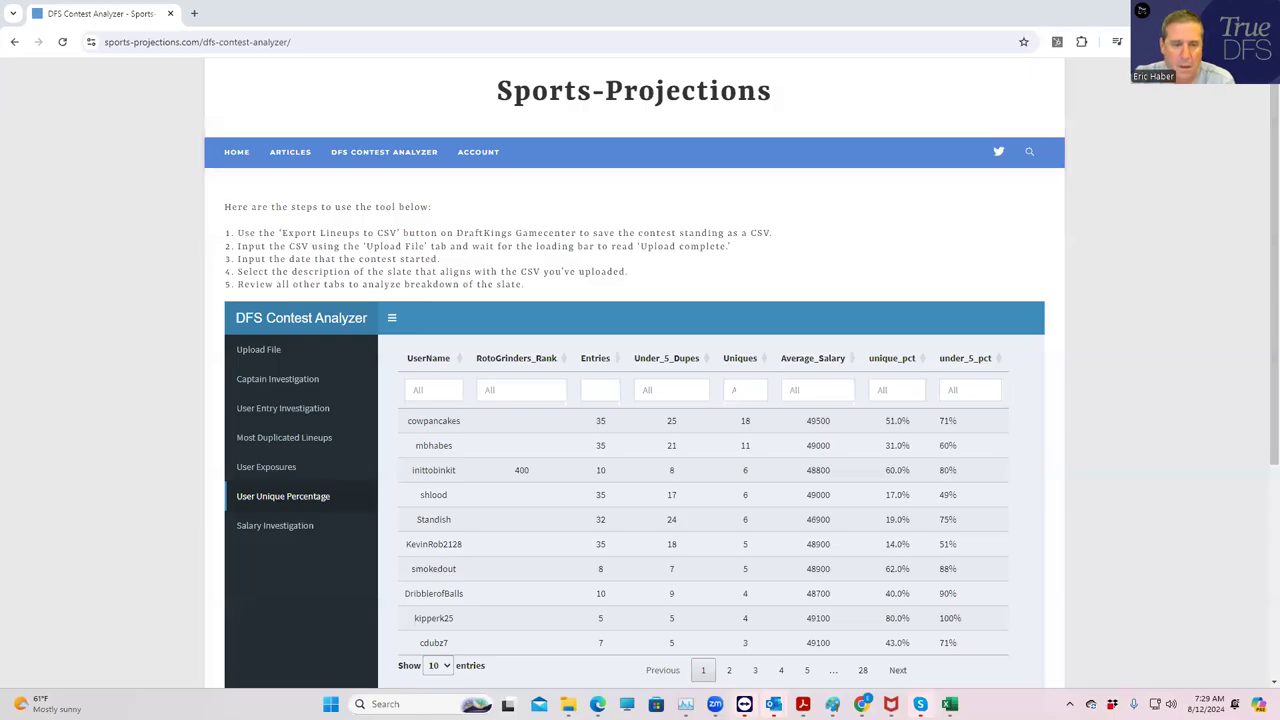
pyautogui.moveTo(856, 356)
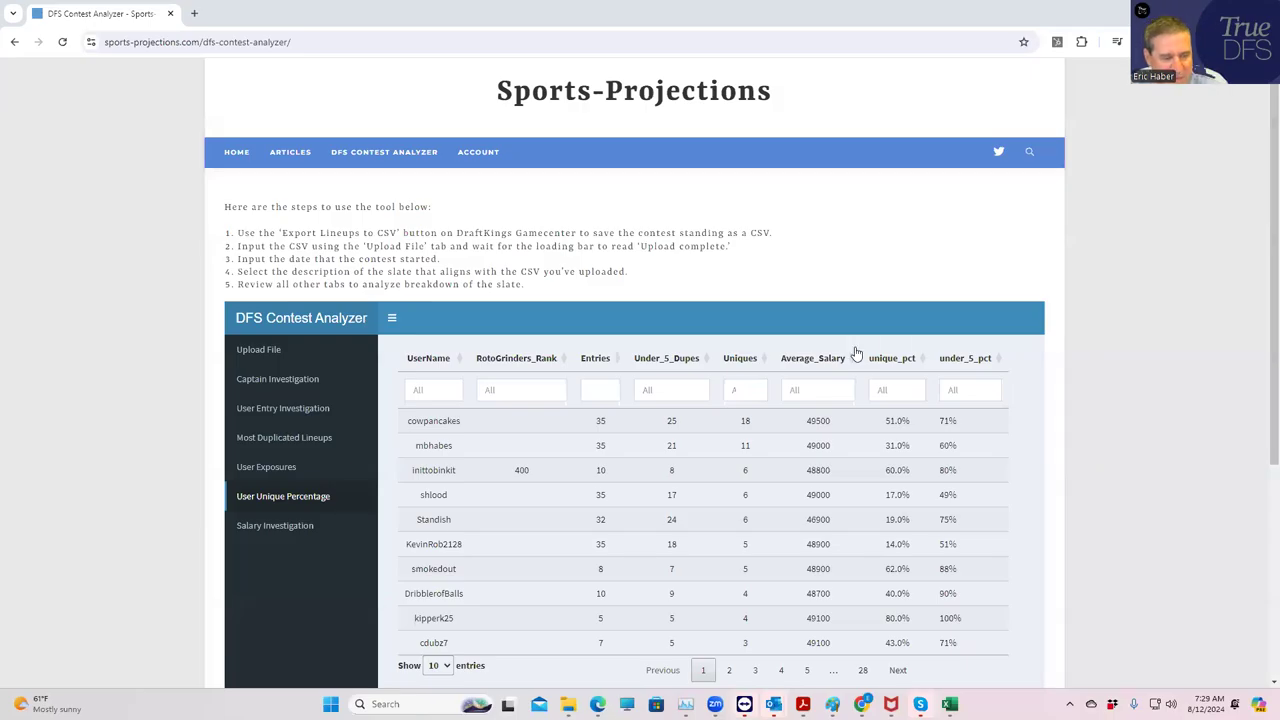
pyautogui.moveTo(518, 482)
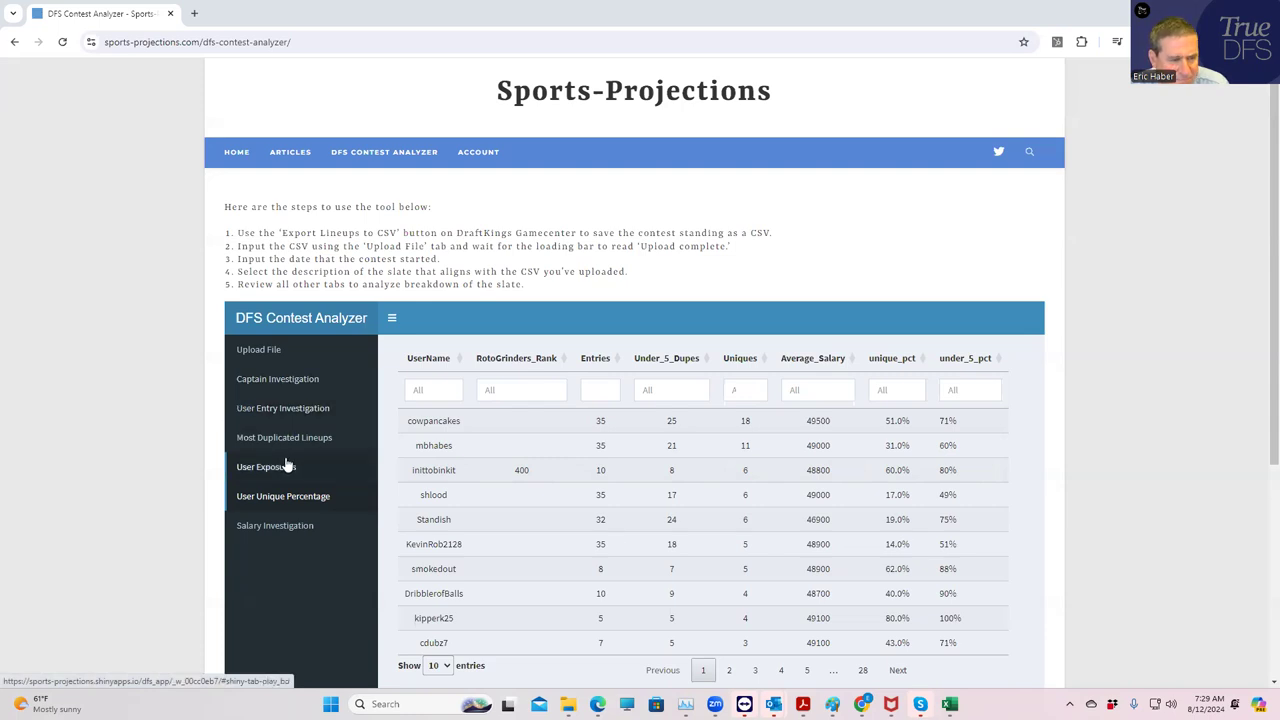
pyautogui.click(284, 496)
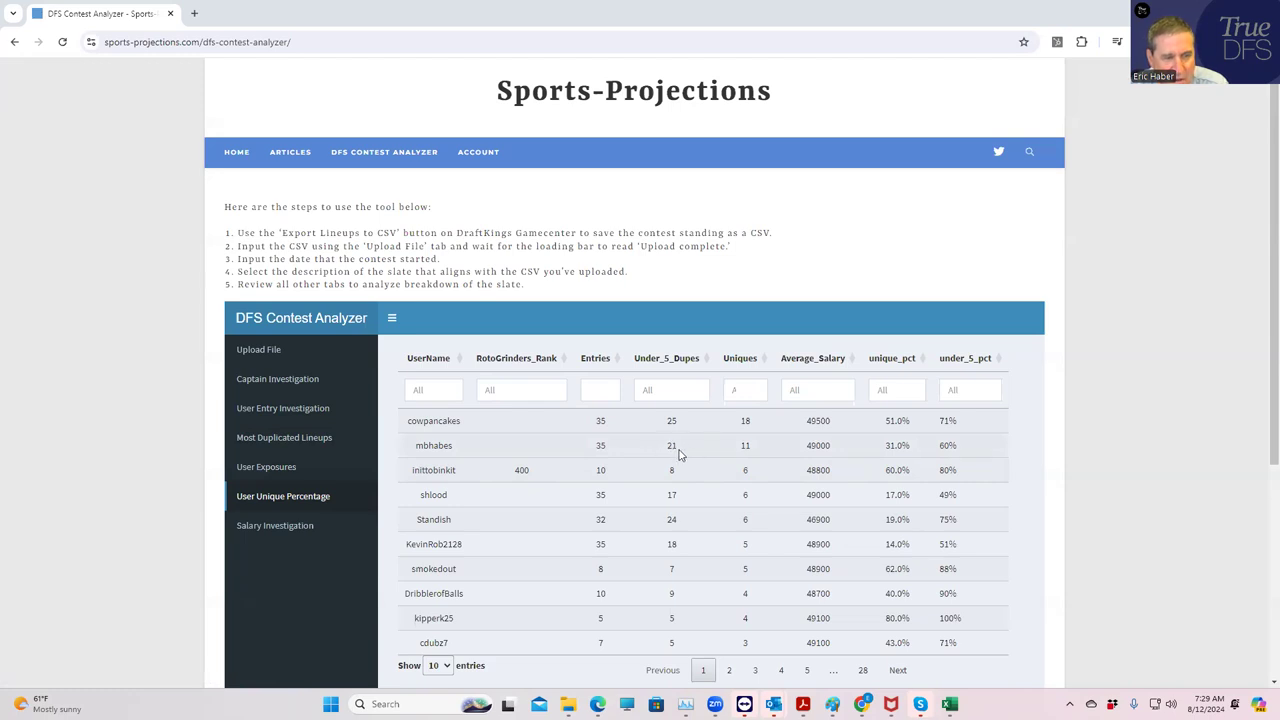
pyautogui.moveTo(720, 456)
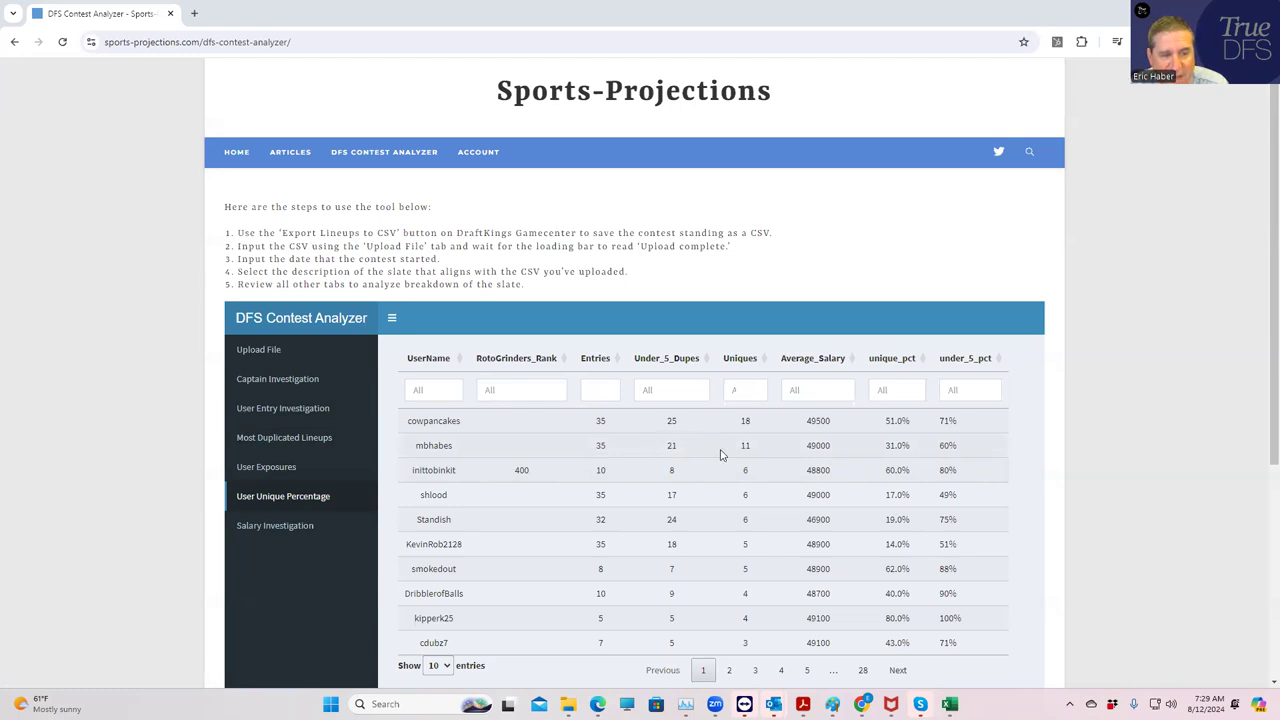
pyautogui.moveTo(750, 448)
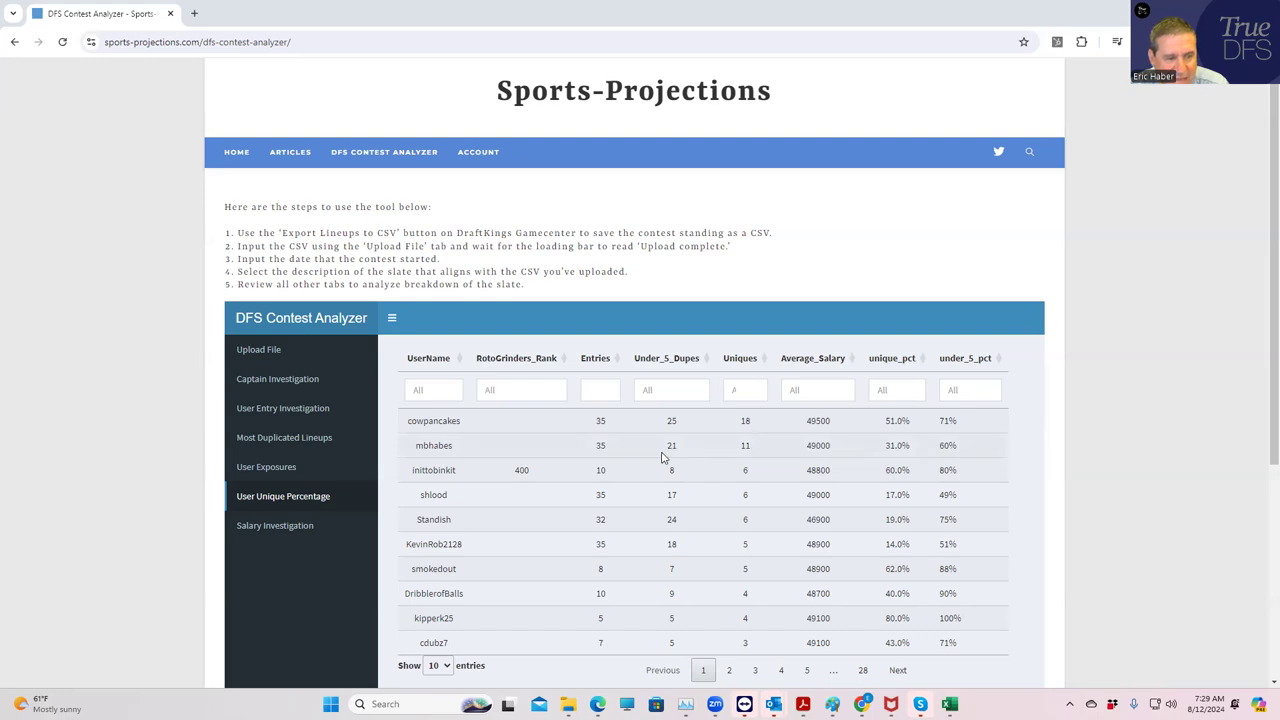
pyautogui.moveTo(710, 420)
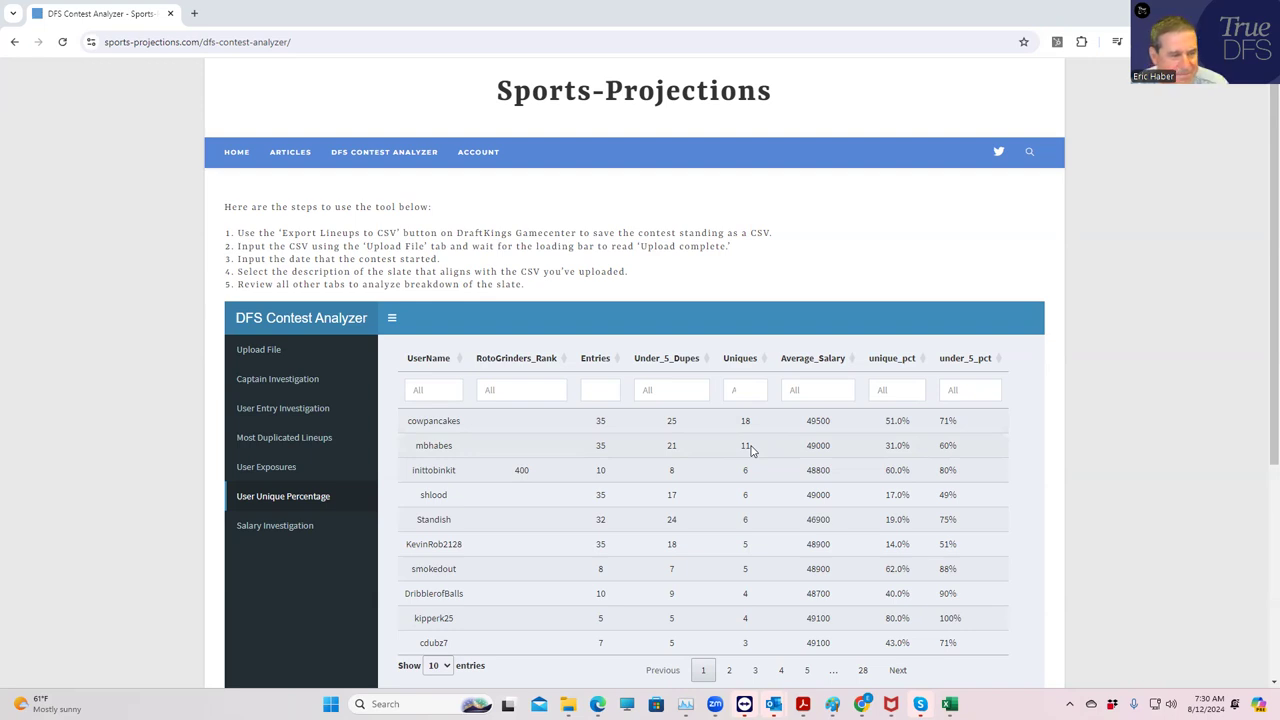
pyautogui.click(432, 388)
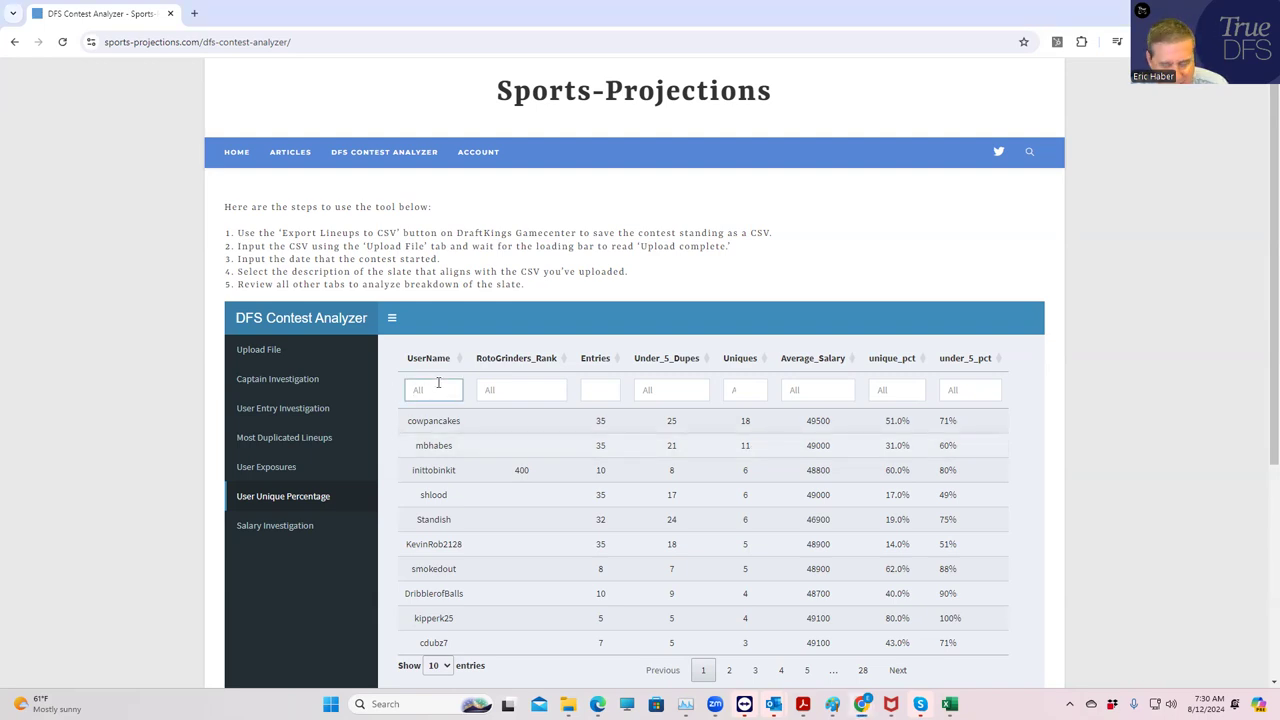
pyautogui.write('mb')
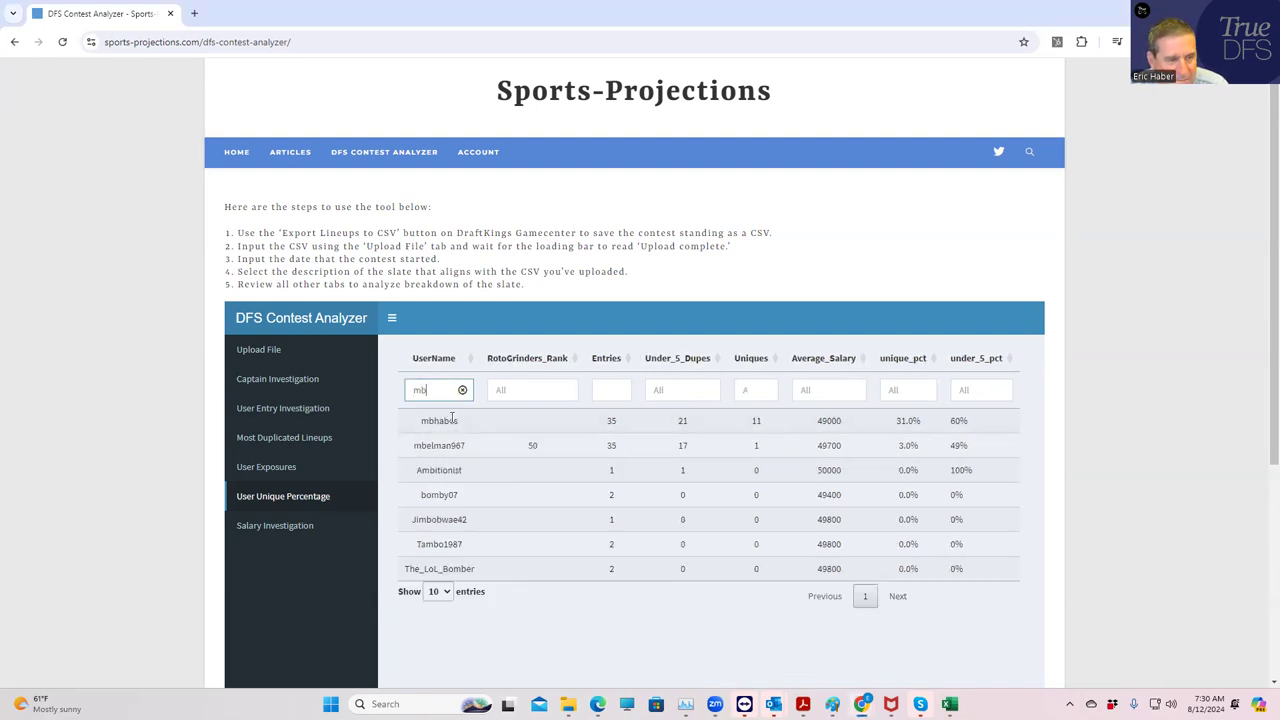
pyautogui.click(440, 420)
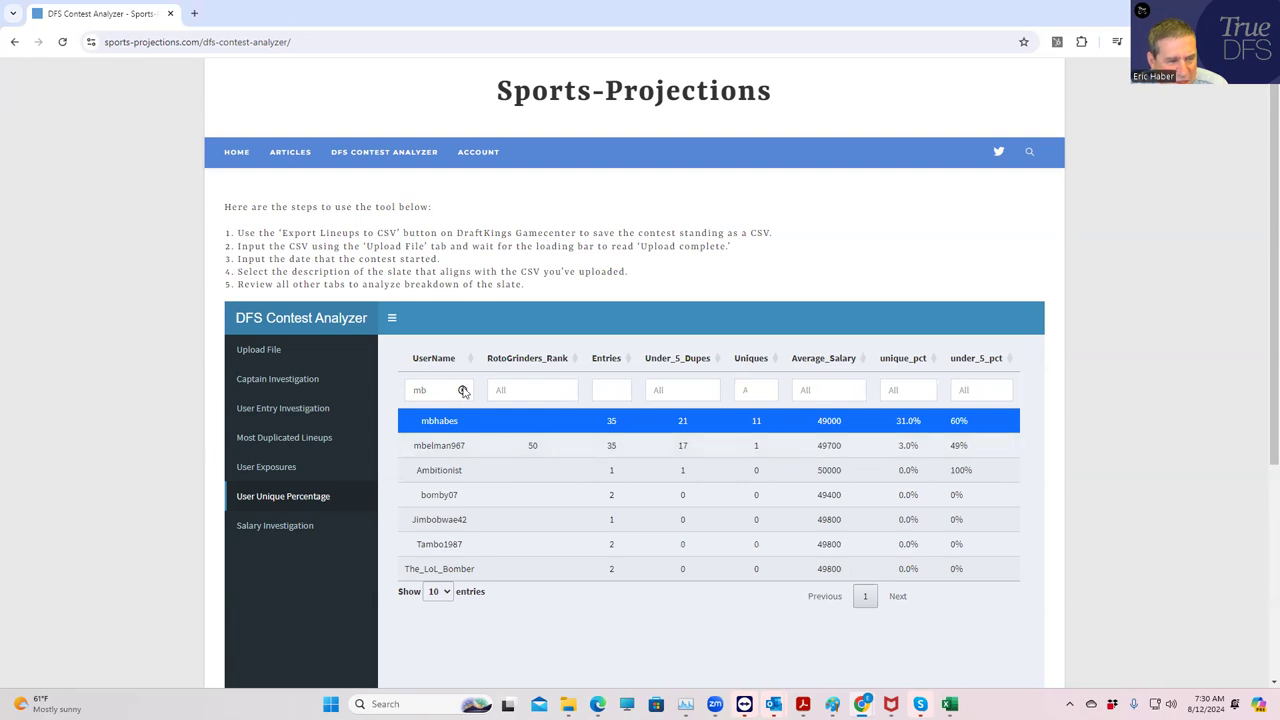
pyautogui.click(440, 390)
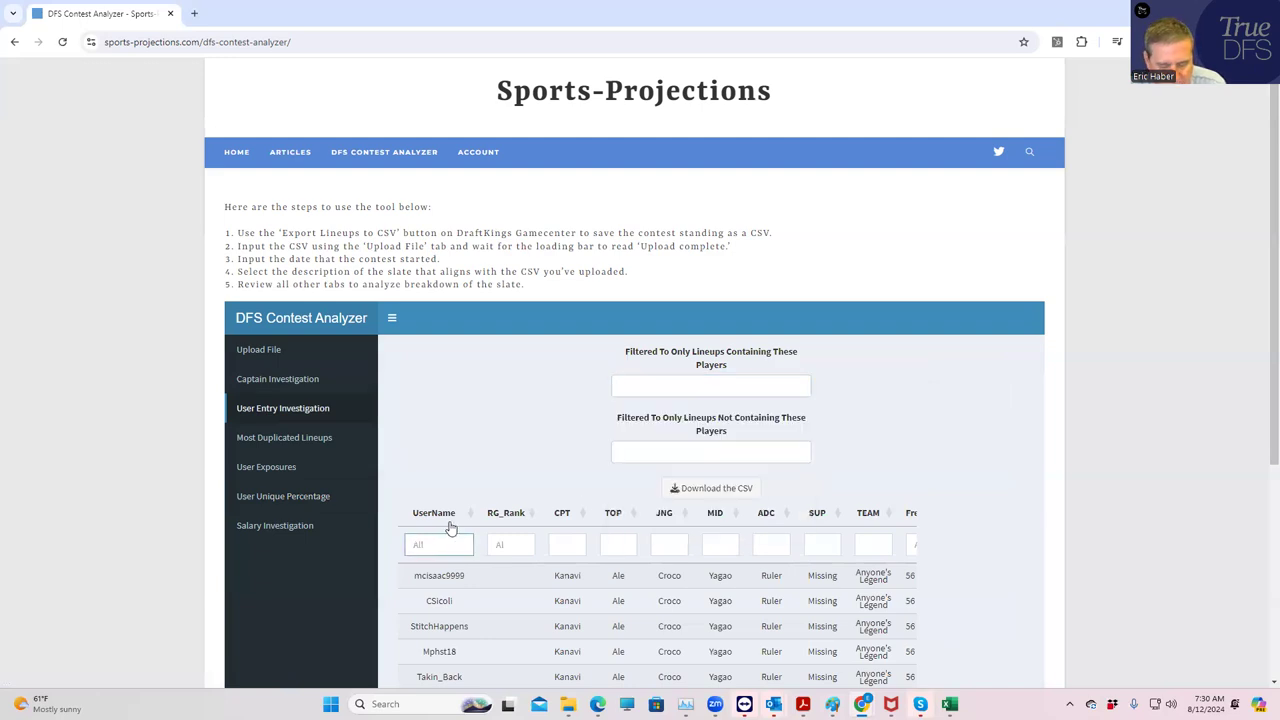
pyautogui.write('mb')
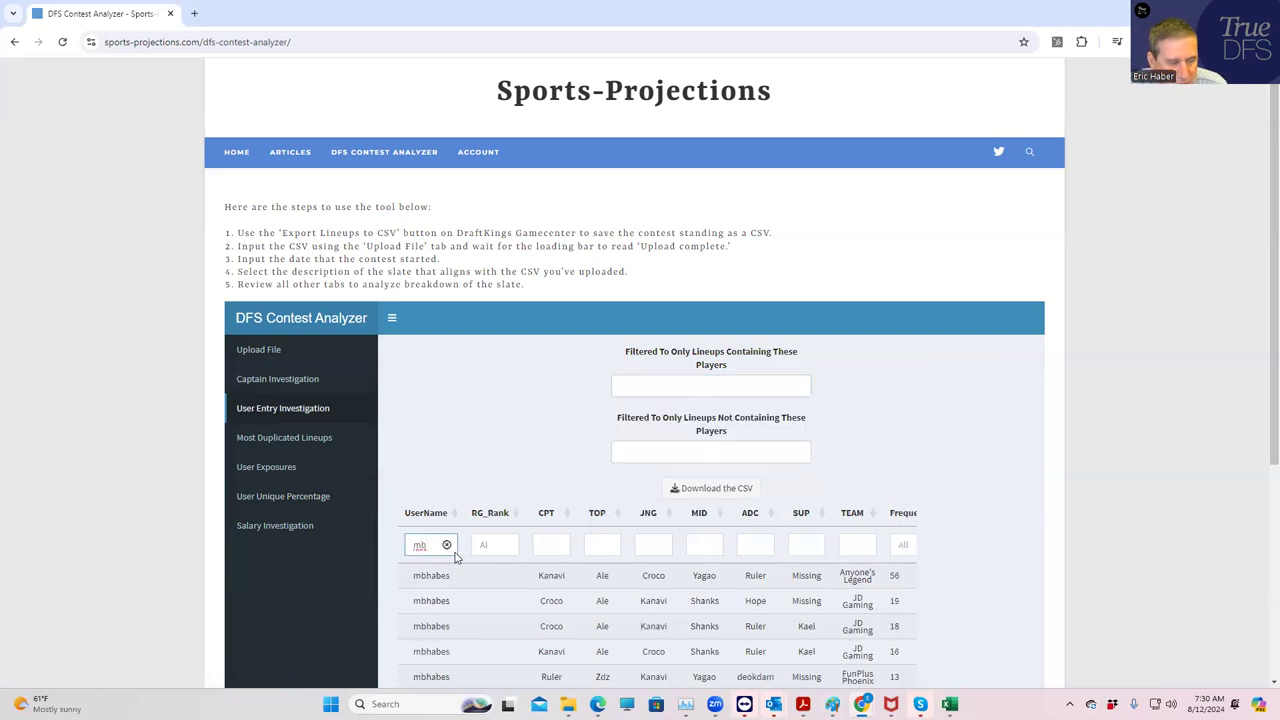
pyautogui.write('hha')
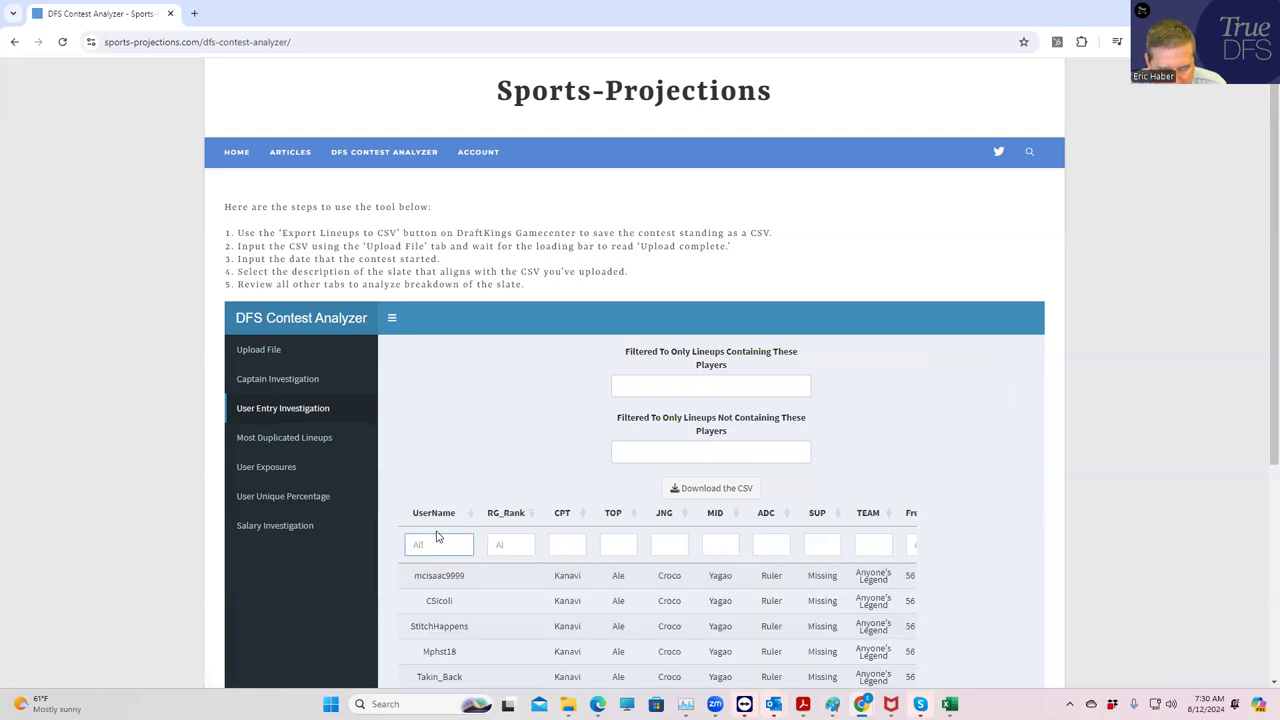
pyautogui.write('m')
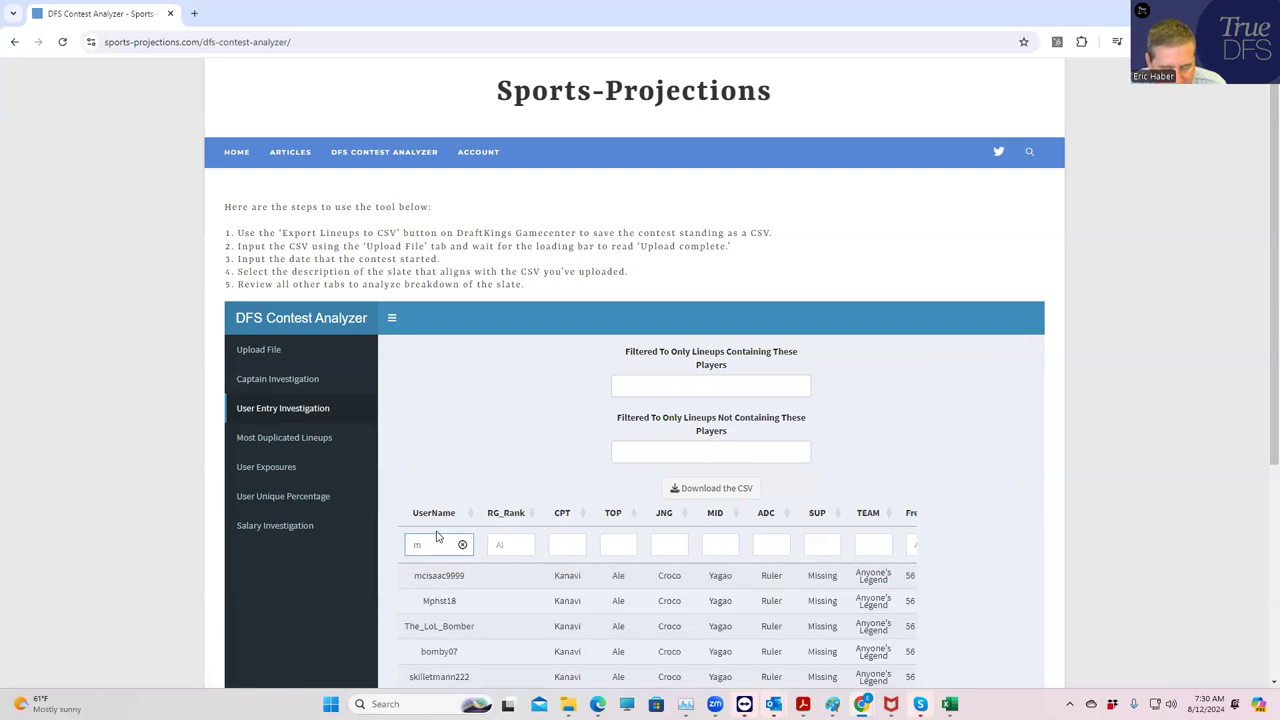
pyautogui.write('bes')
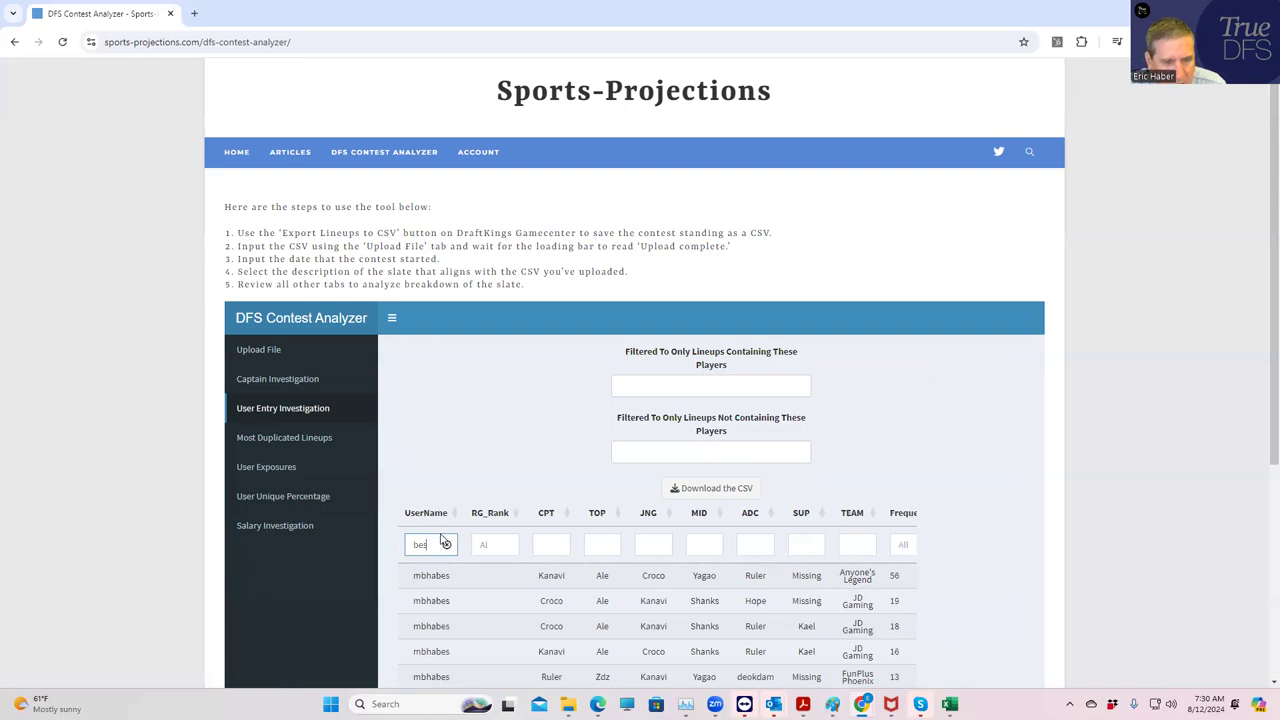
pyautogui.scroll(-3)
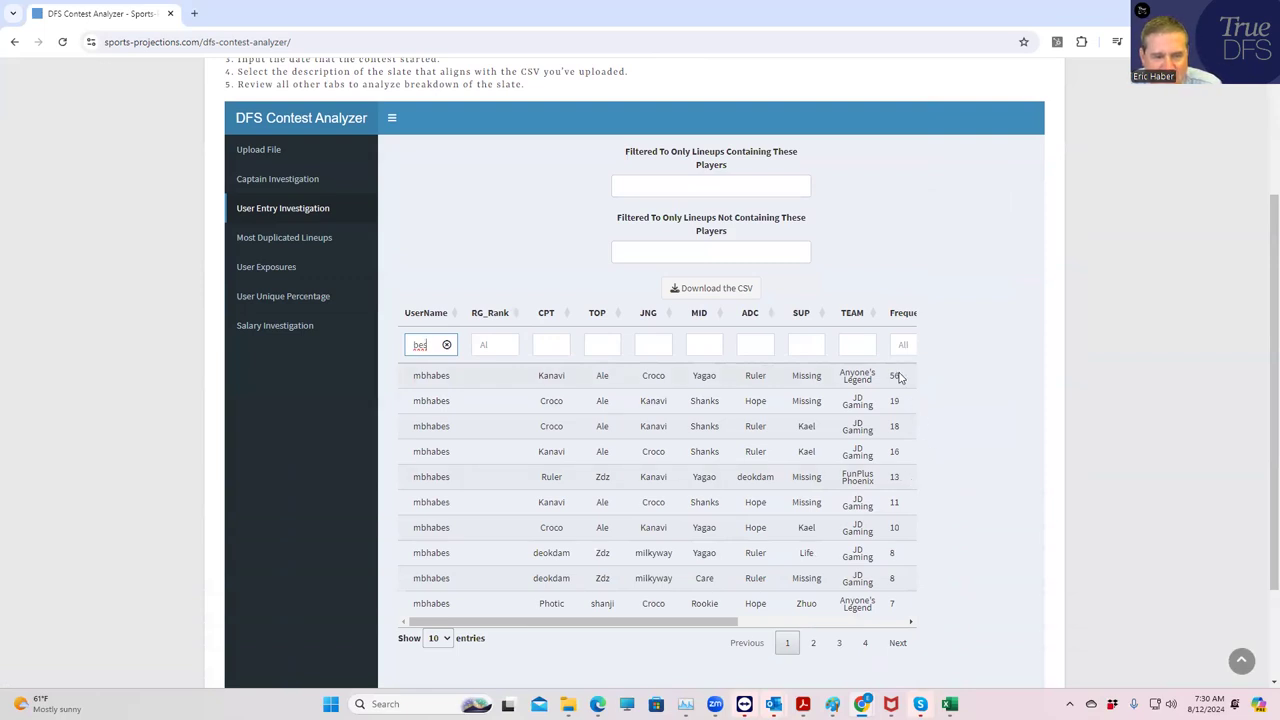
pyautogui.moveTo(830, 388)
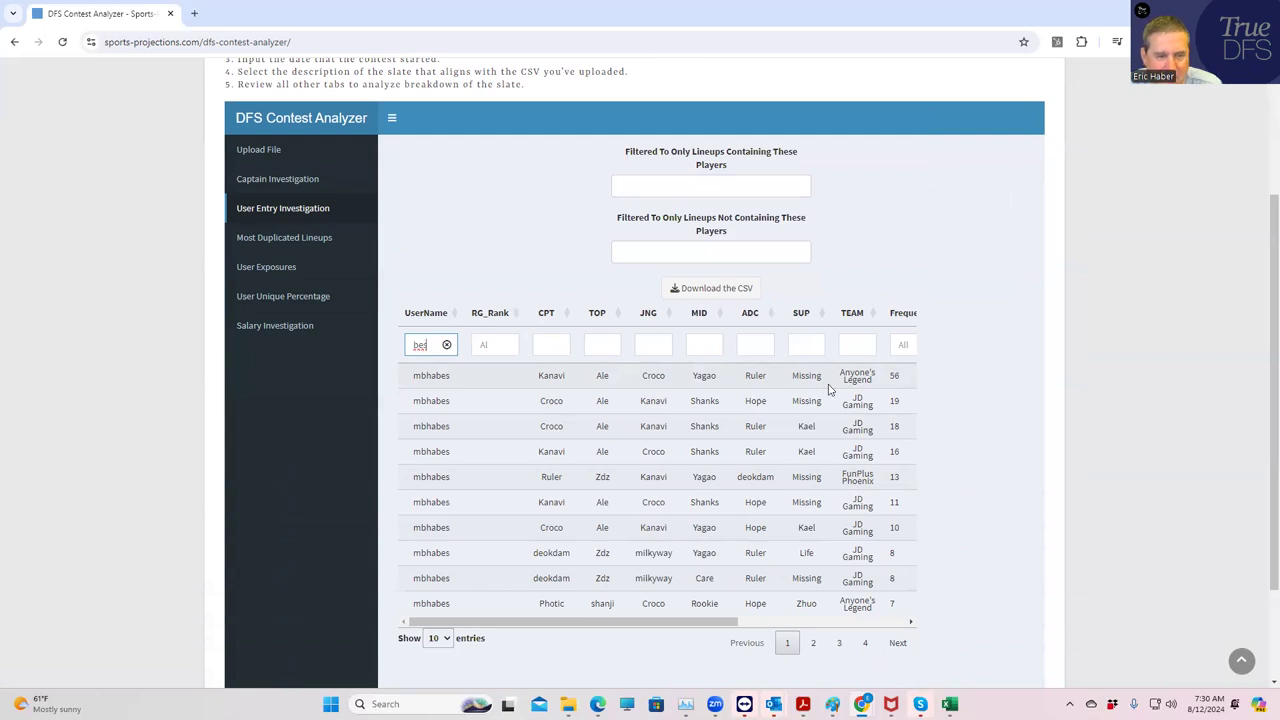
pyautogui.moveTo(836, 388)
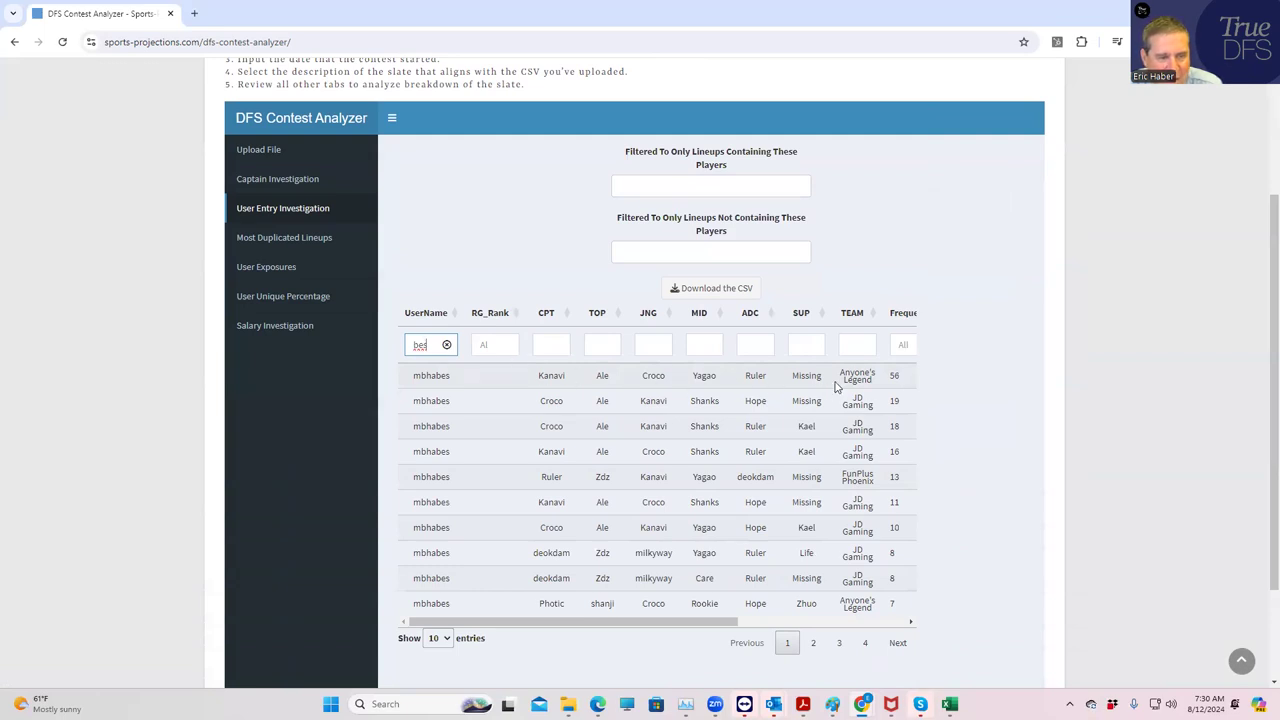
pyautogui.moveTo(566, 376)
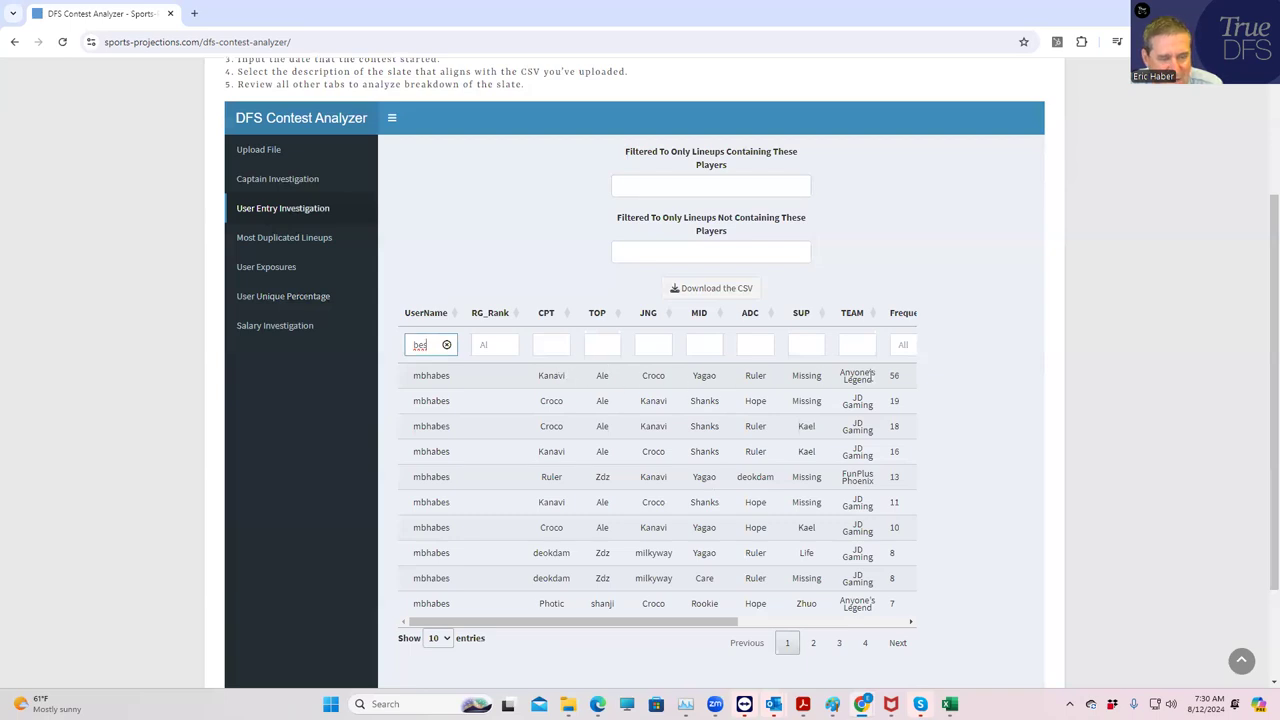
pyautogui.moveTo(568, 382)
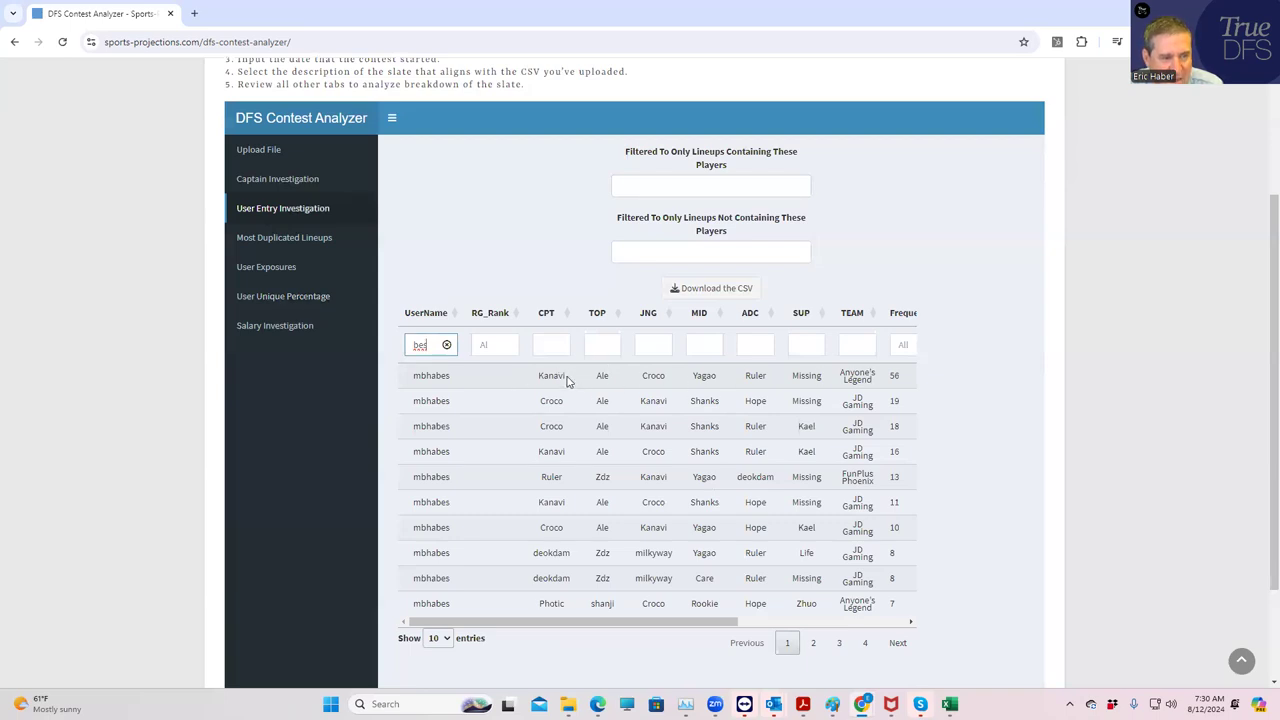
pyautogui.moveTo(836, 380)
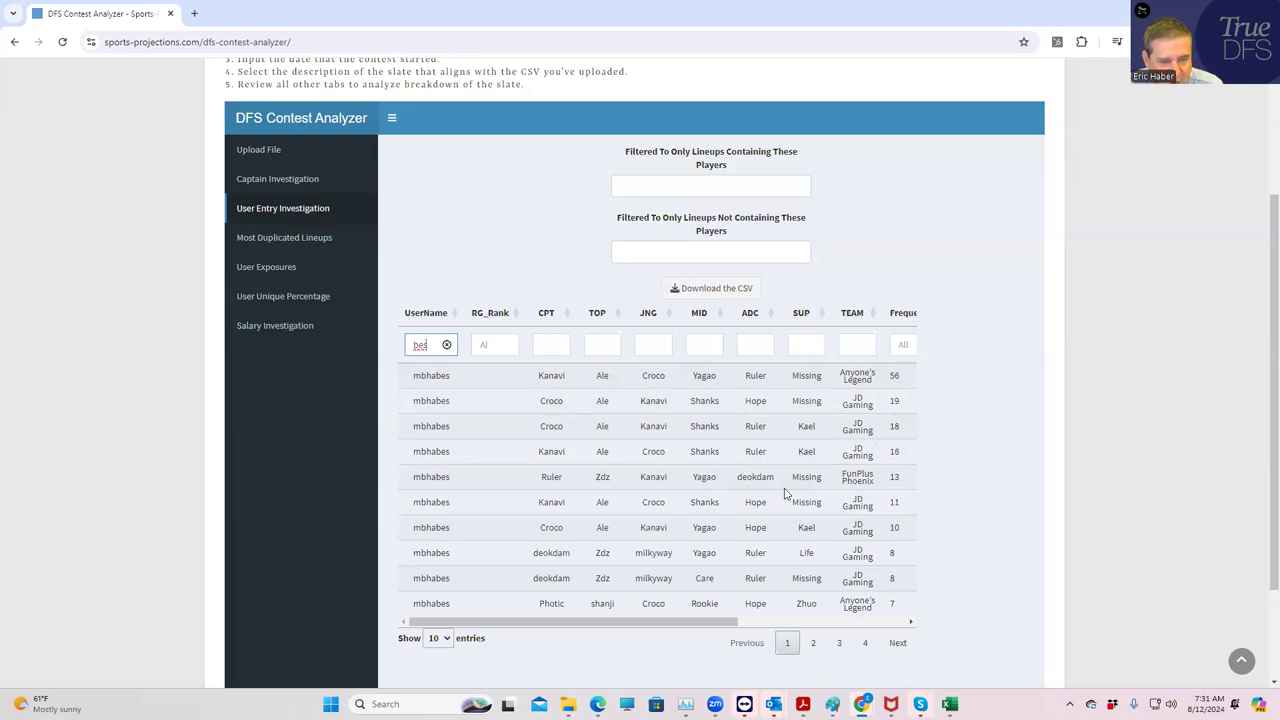
pyautogui.moveTo(544, 476)
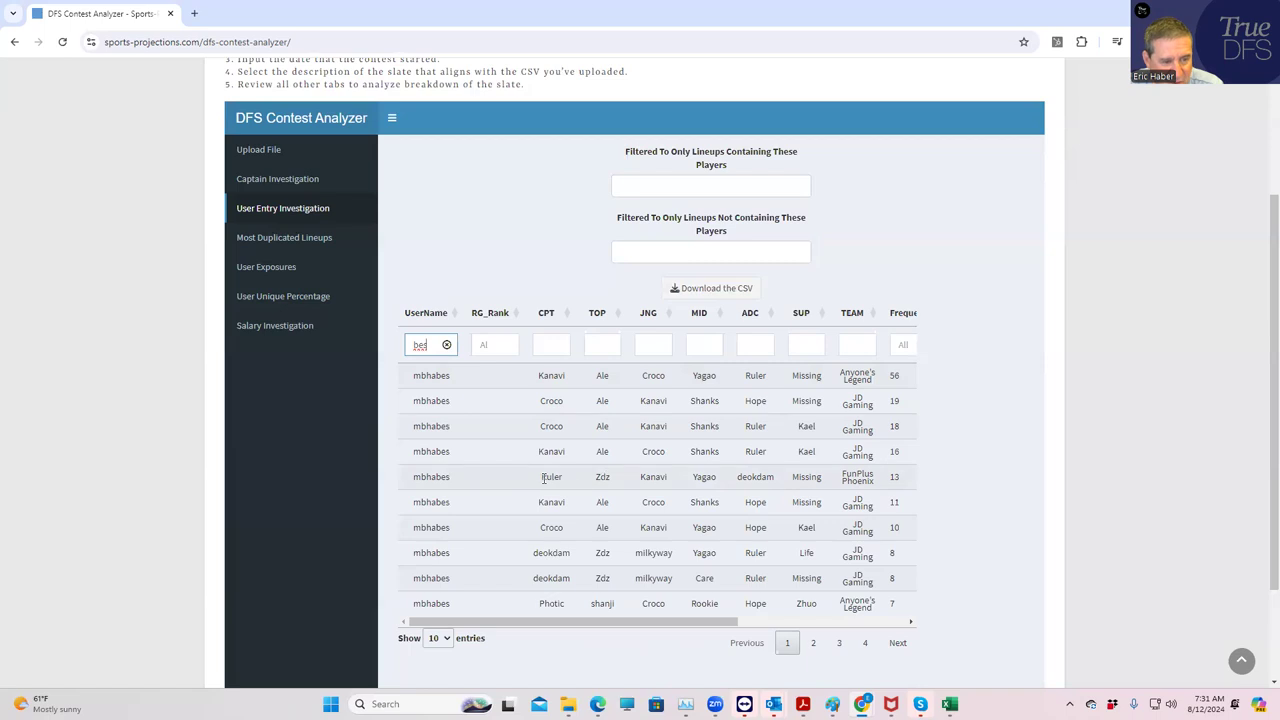
pyautogui.moveTo(688, 512)
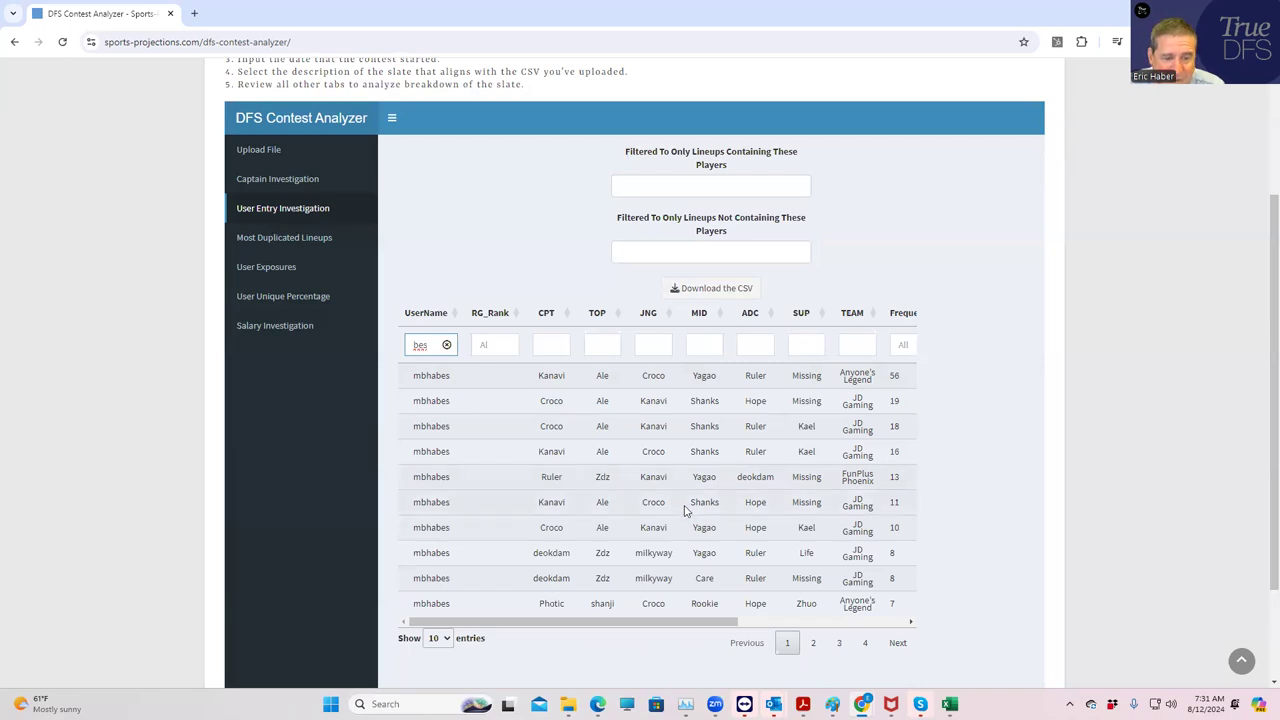
pyautogui.moveTo(528, 604)
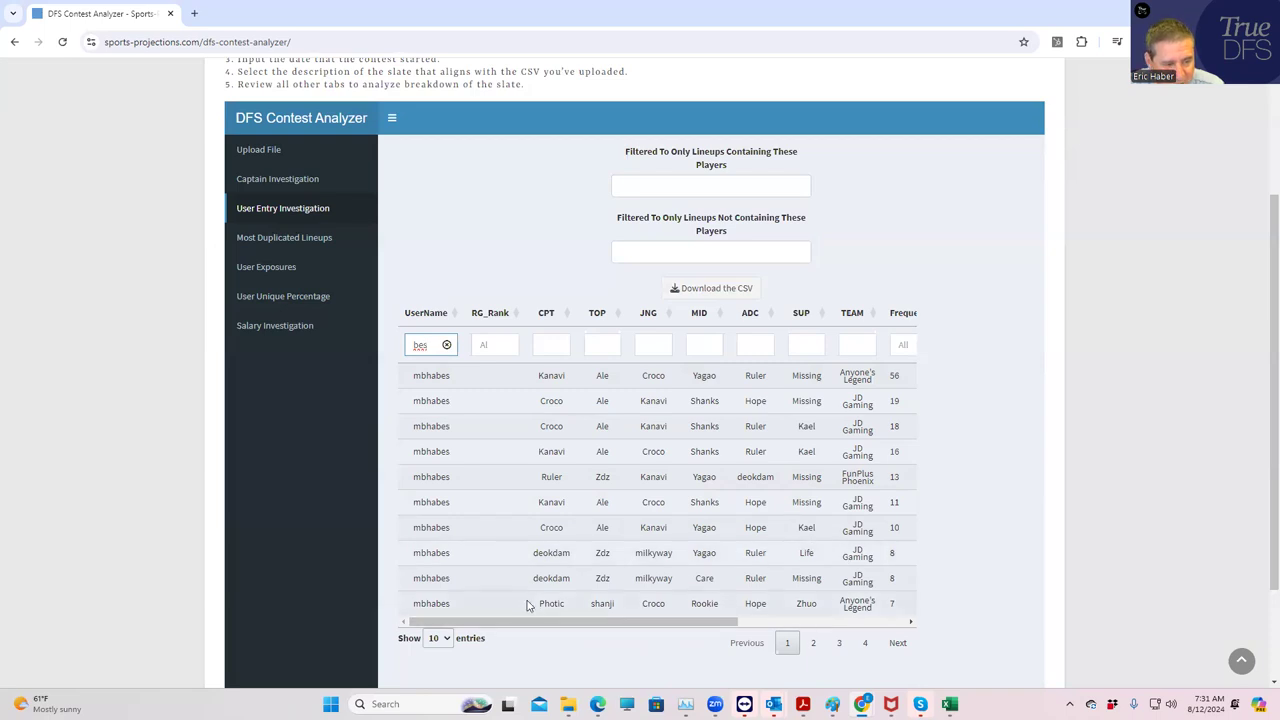
pyautogui.moveTo(888, 608)
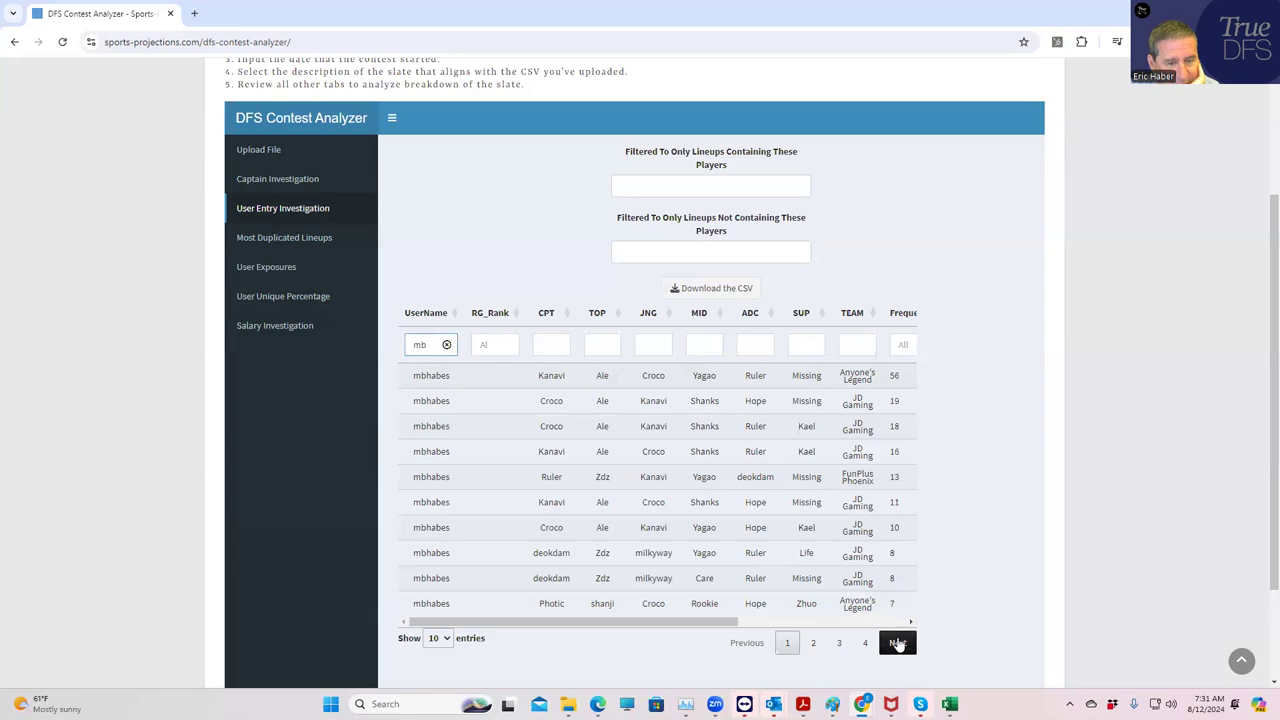
pyautogui.click(896, 642)
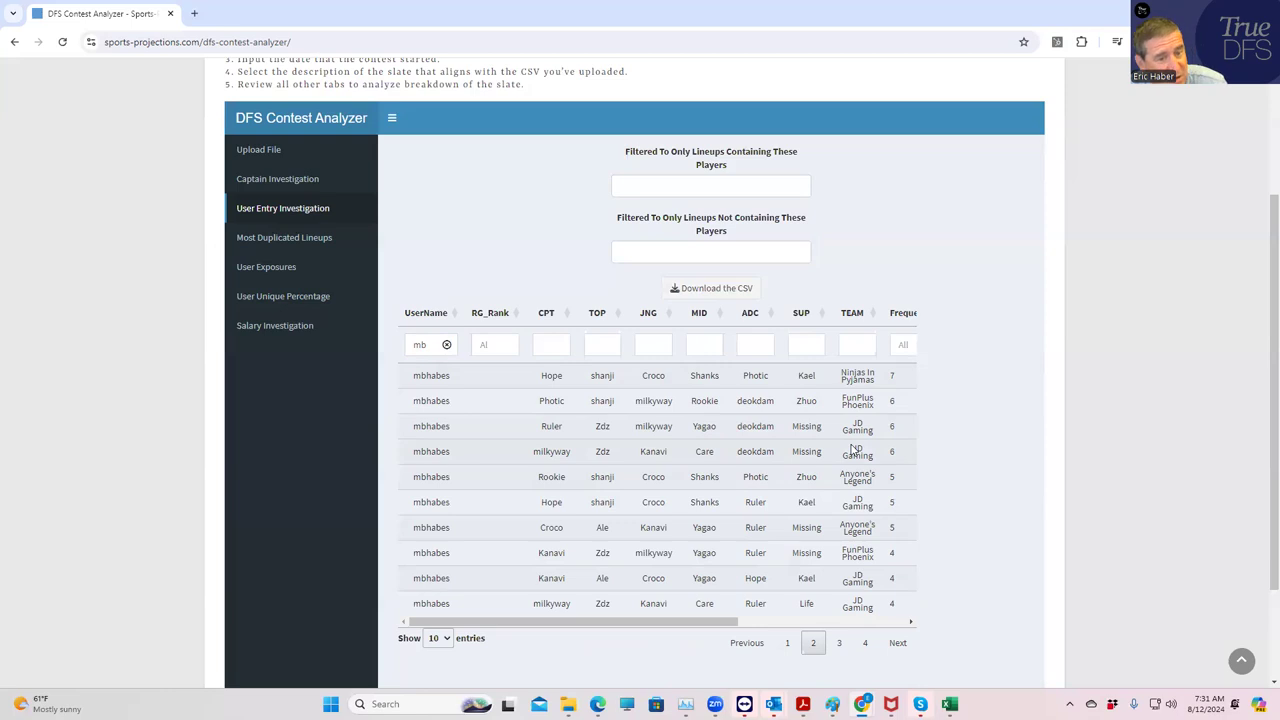
pyautogui.moveTo(880, 624)
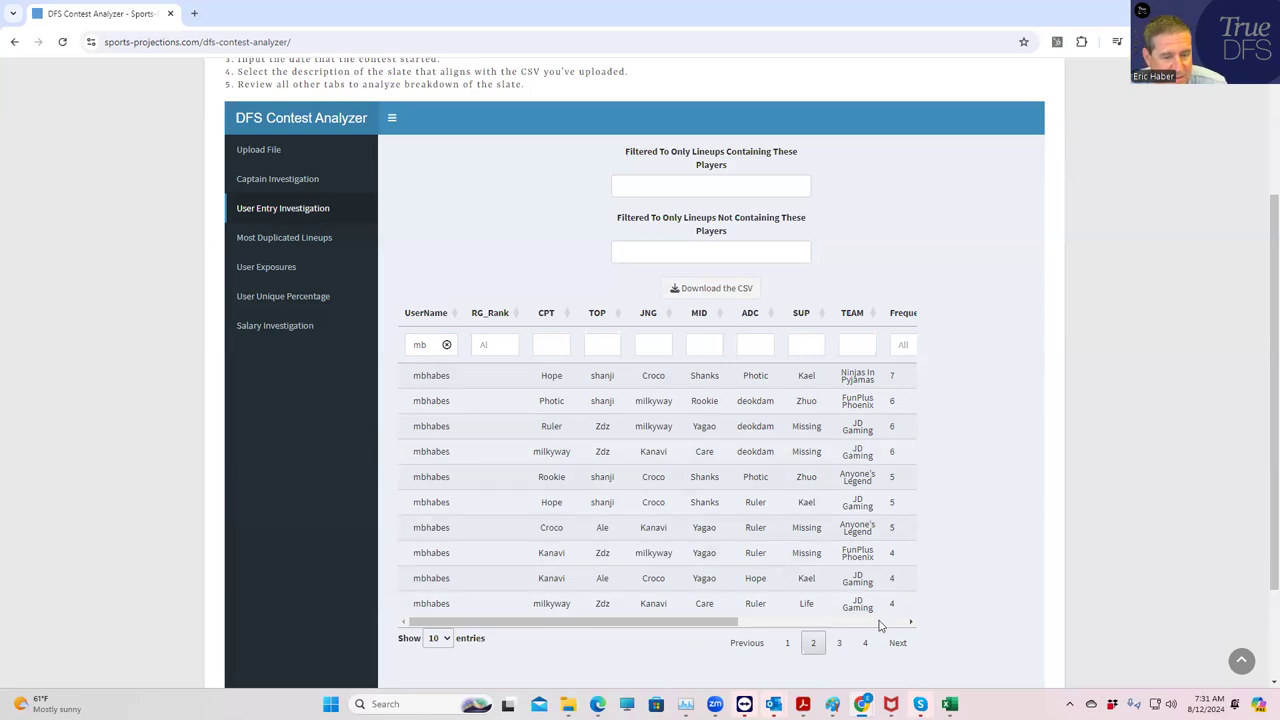
pyautogui.click(864, 642)
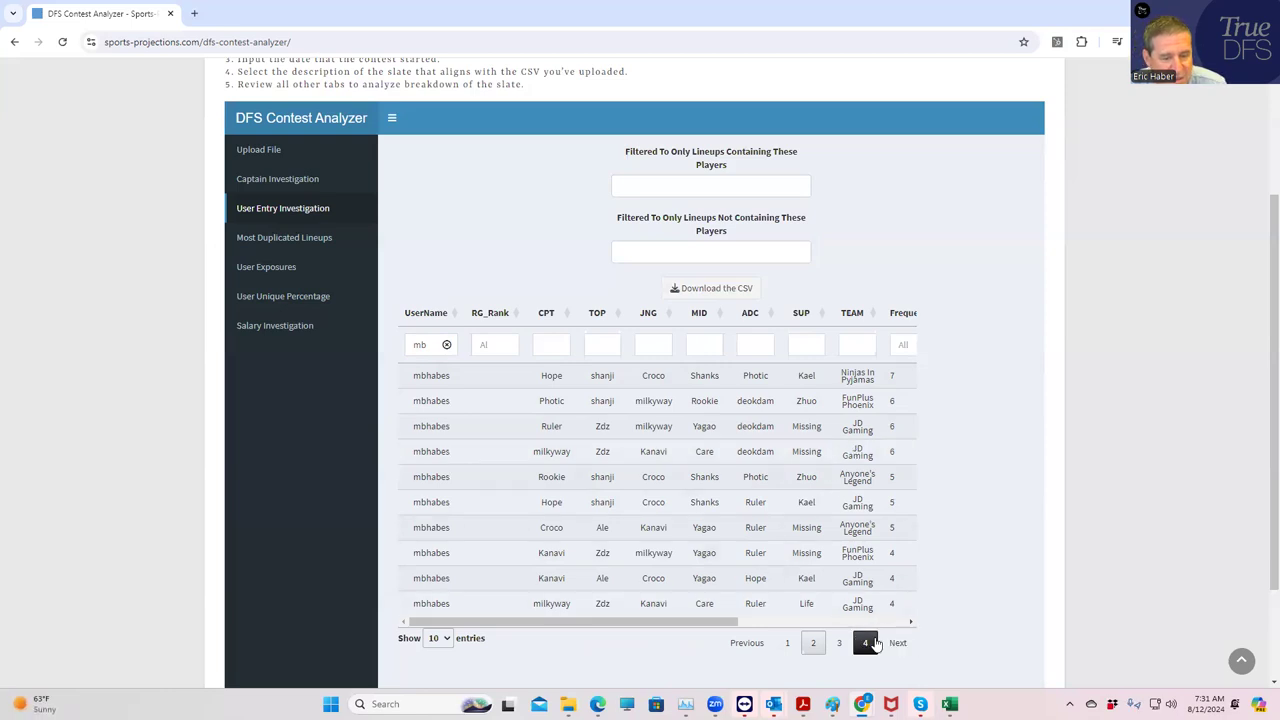
pyautogui.click(864, 642)
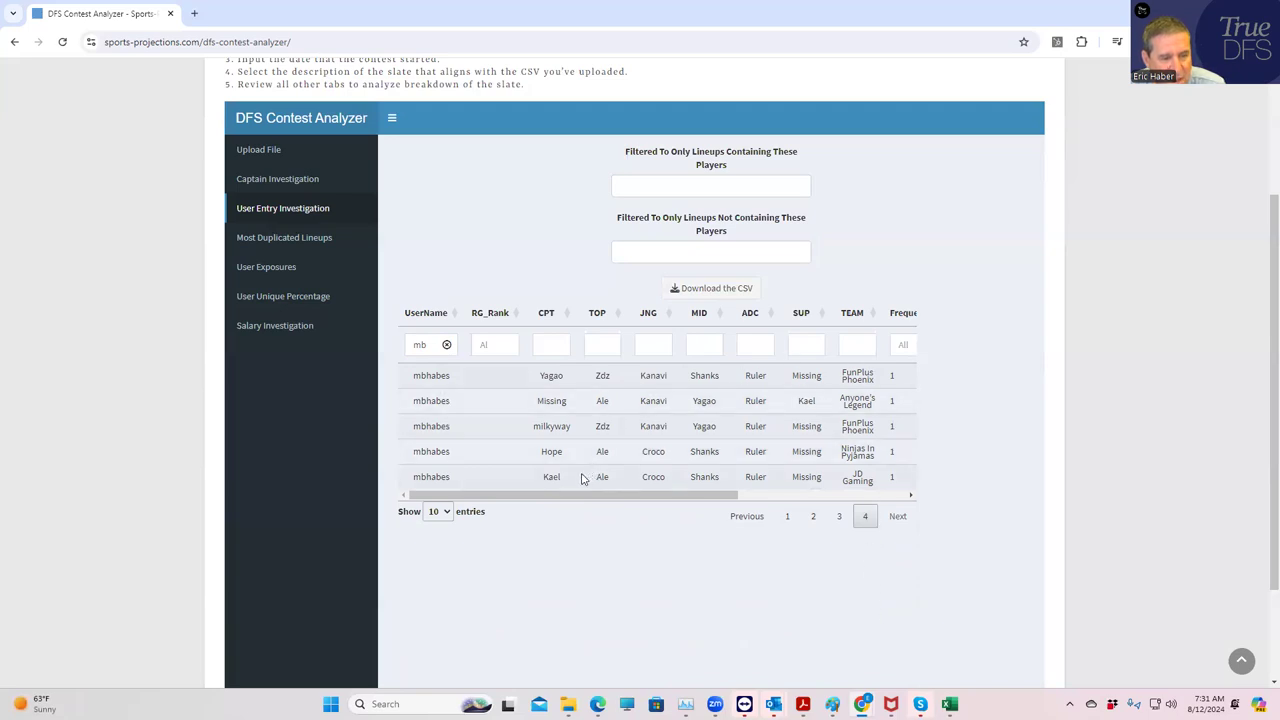
pyautogui.moveTo(896, 480)
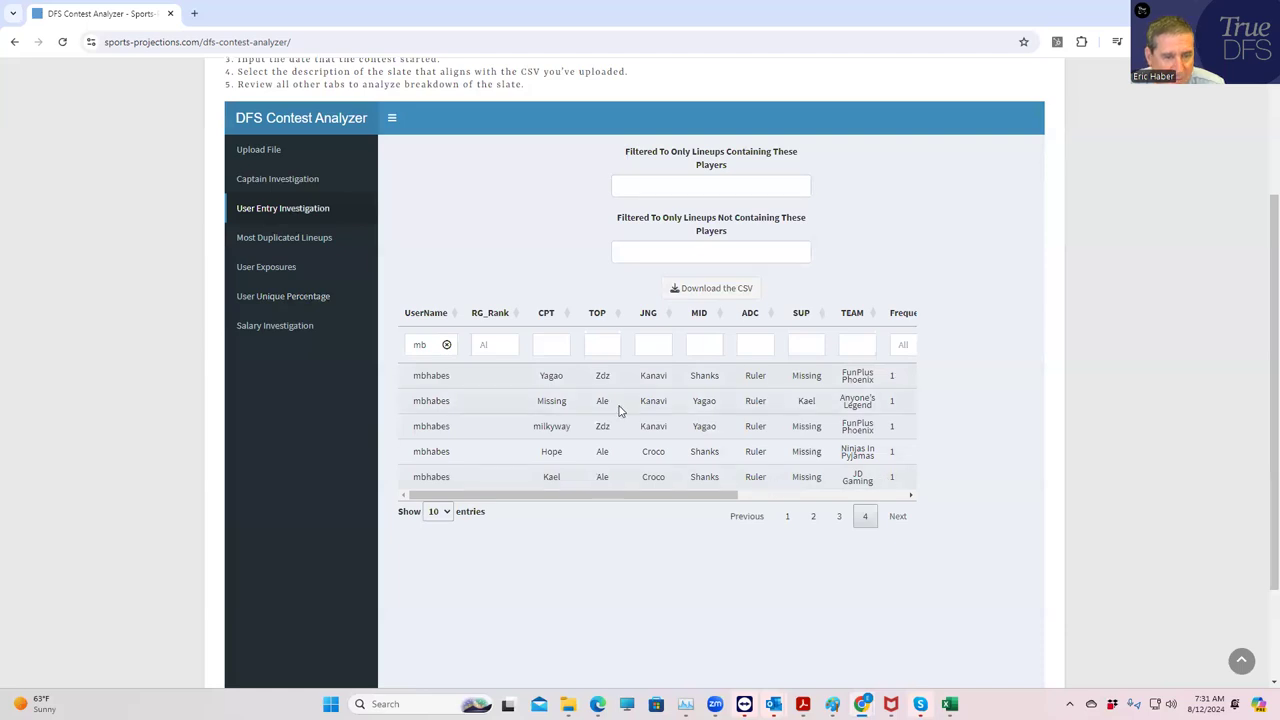
pyautogui.moveTo(840, 468)
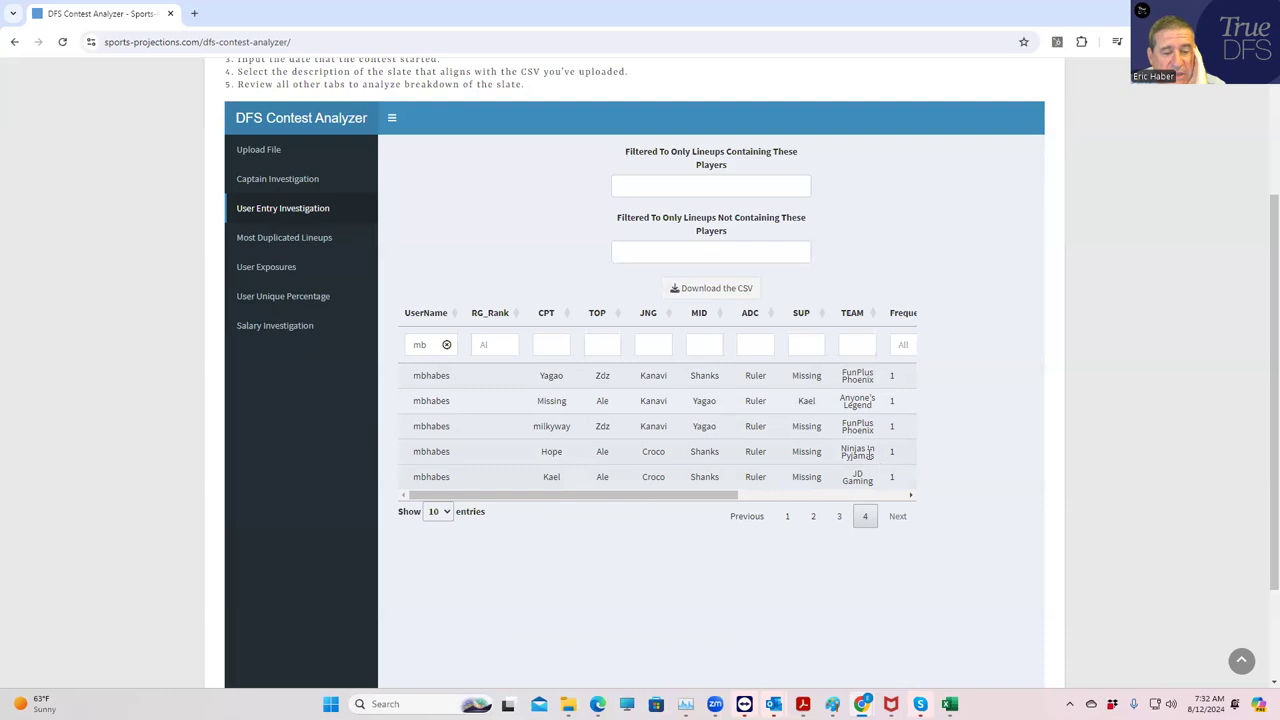
pyautogui.moveTo(688, 458)
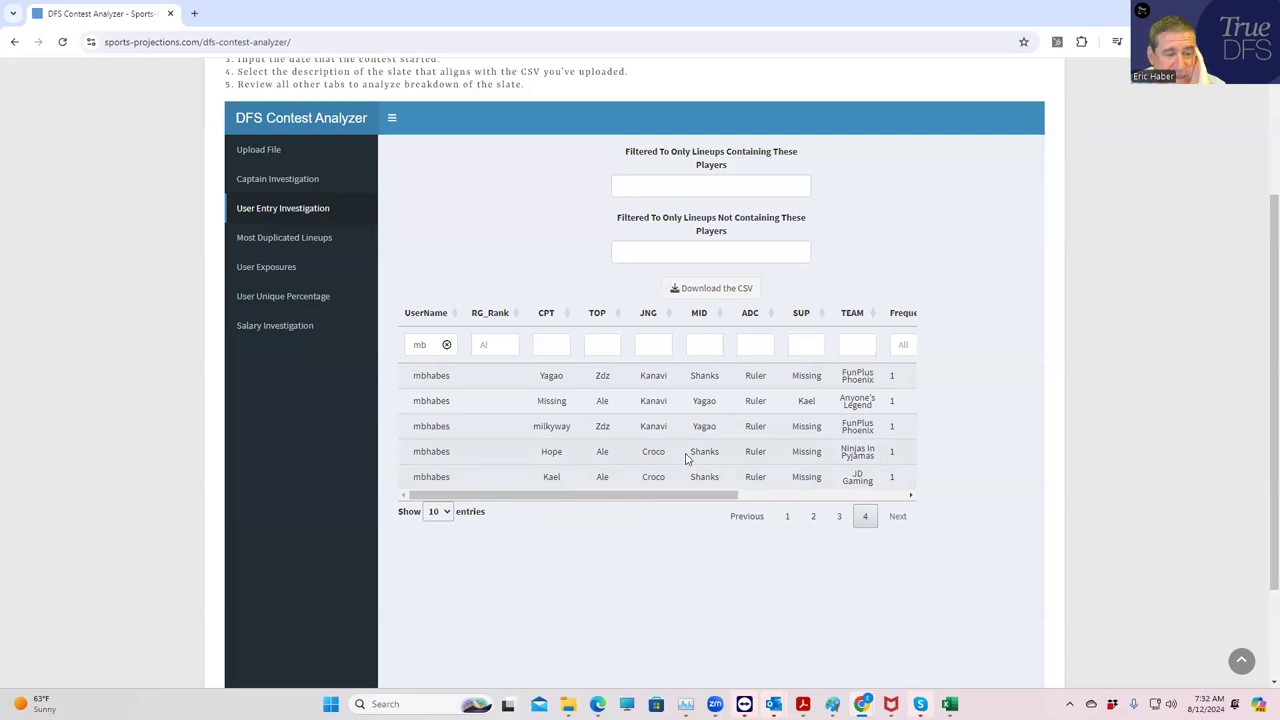
pyautogui.moveTo(638, 464)
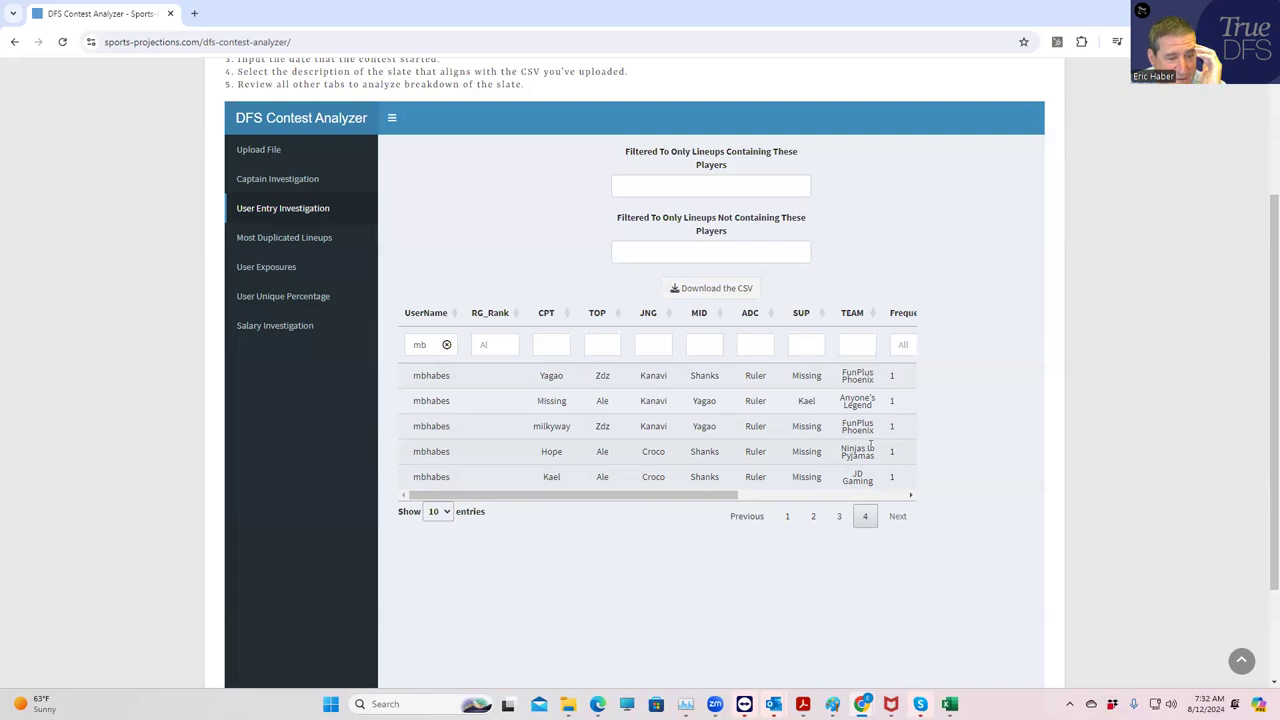
pyautogui.moveTo(608, 424)
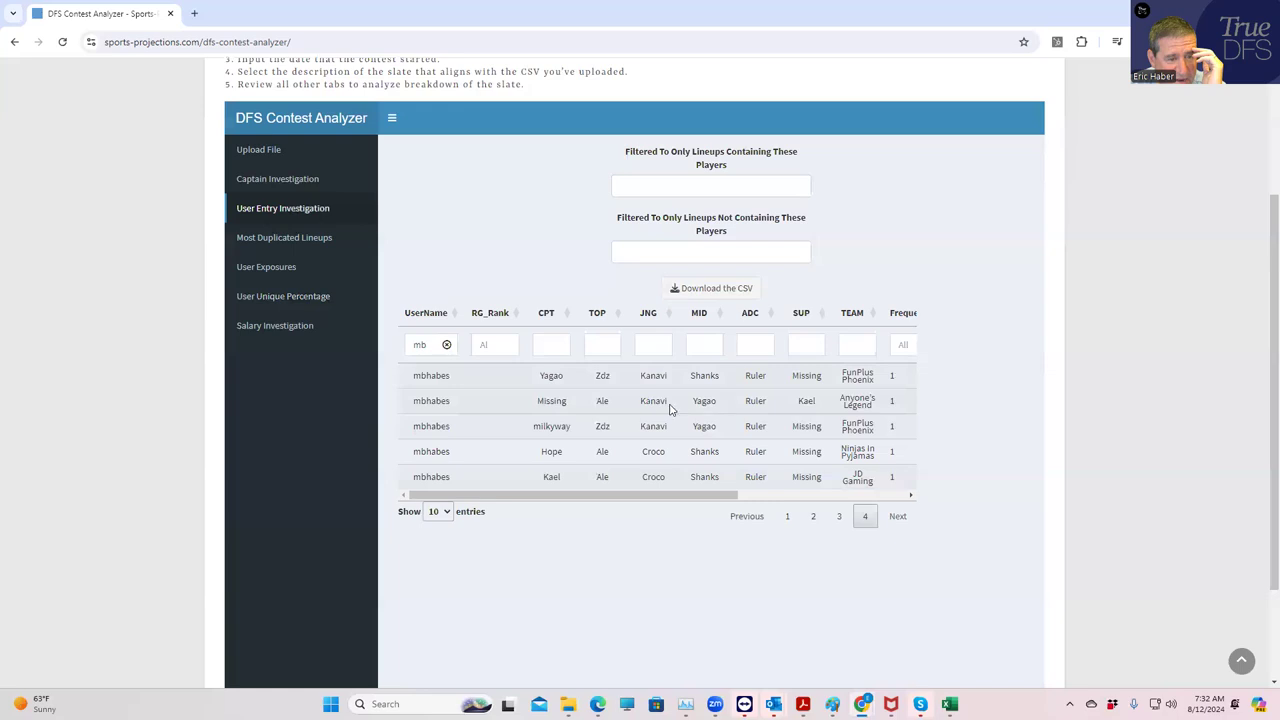
pyautogui.moveTo(770, 412)
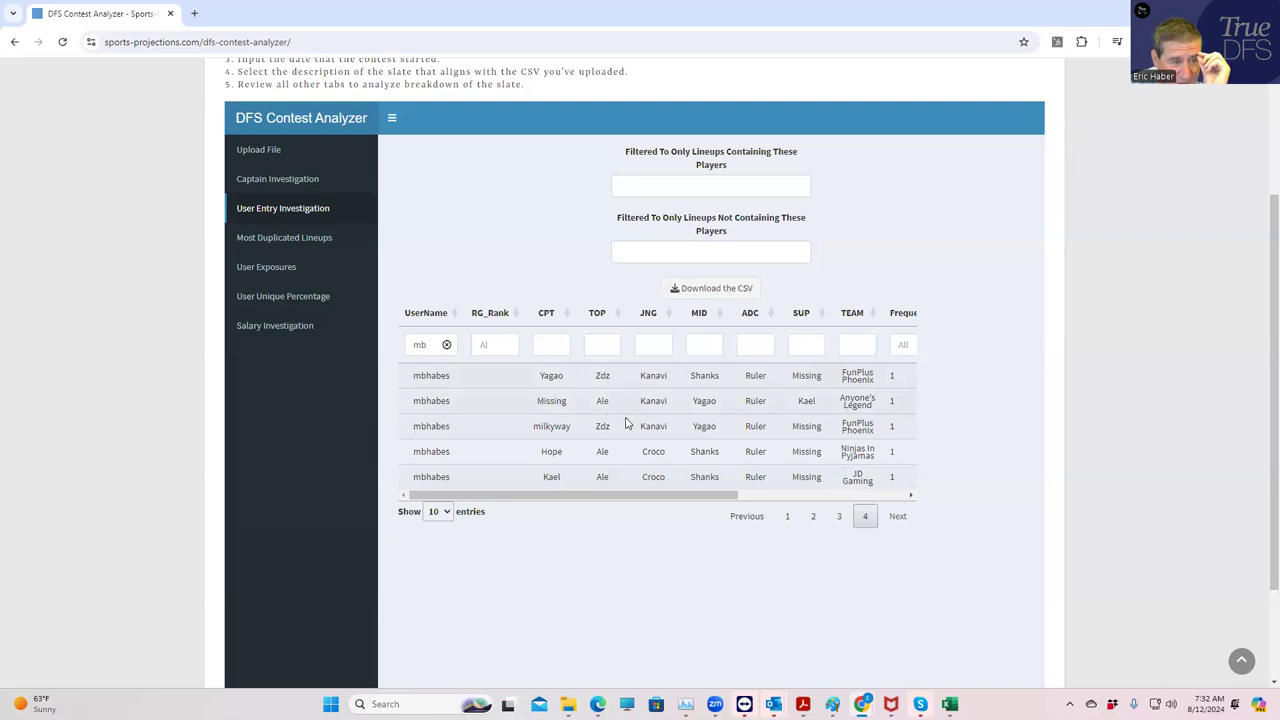
pyautogui.click(838, 516)
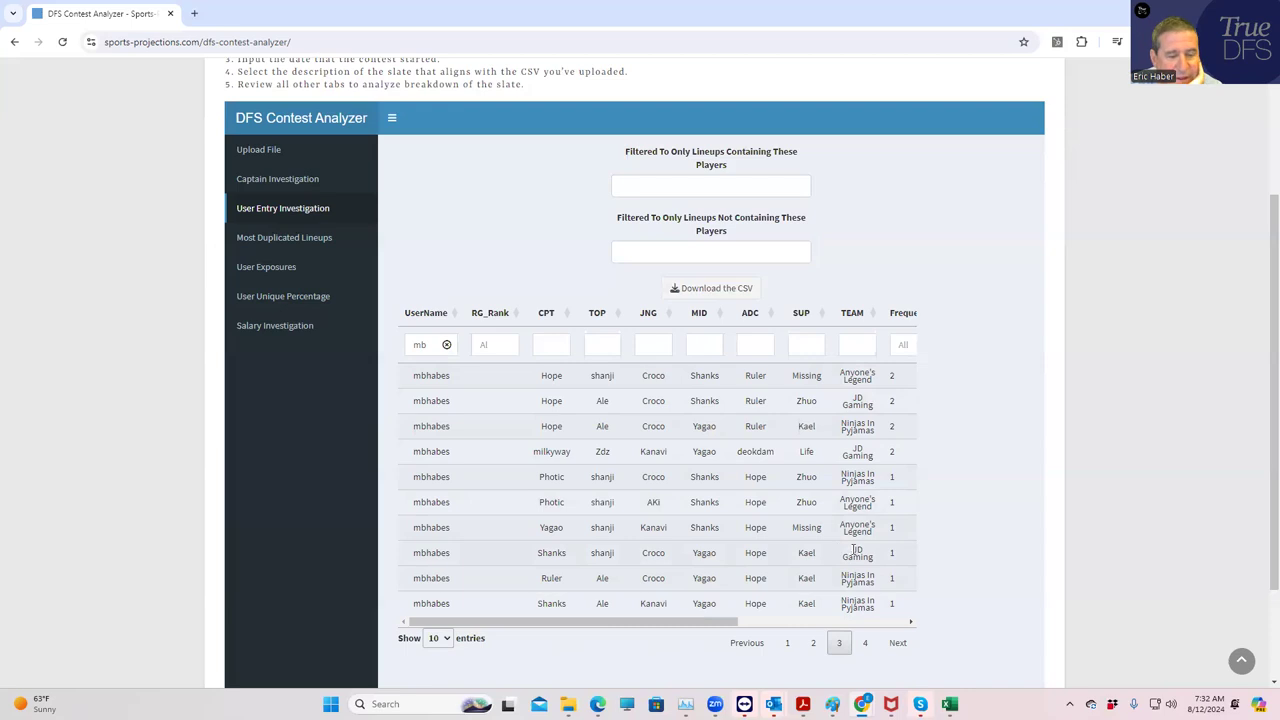
pyautogui.moveTo(912, 552)
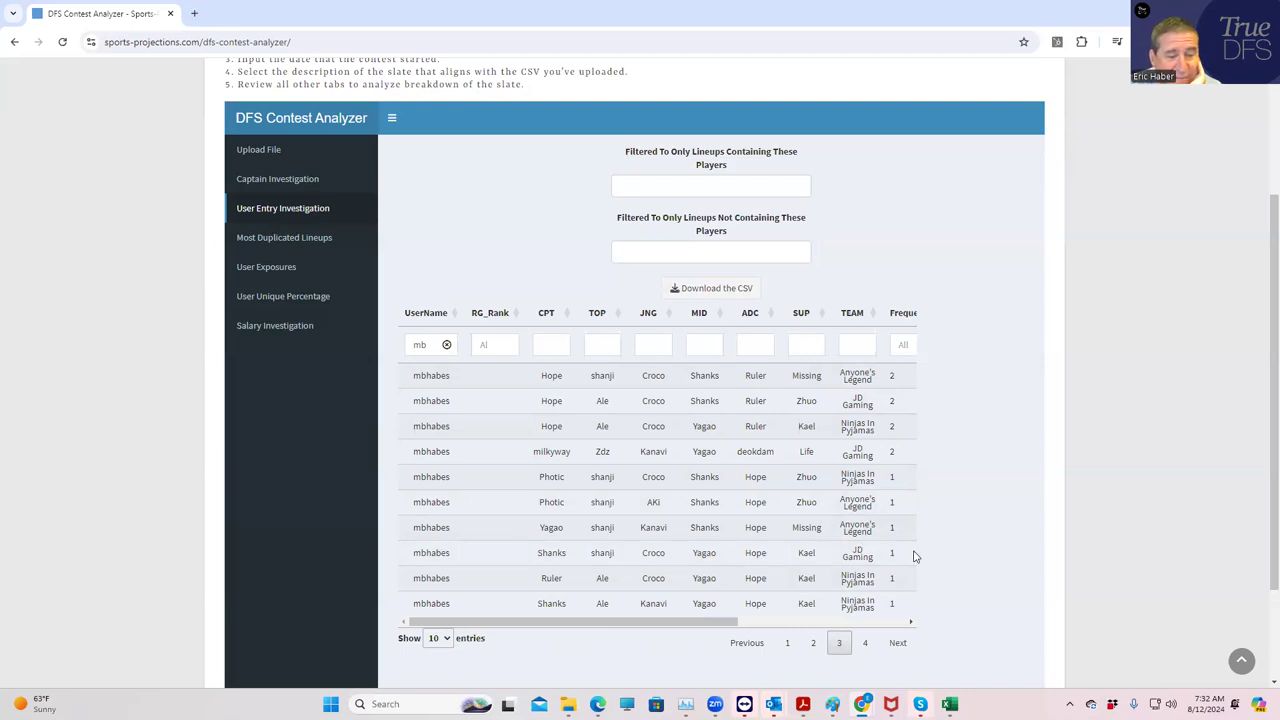
pyautogui.moveTo(558, 452)
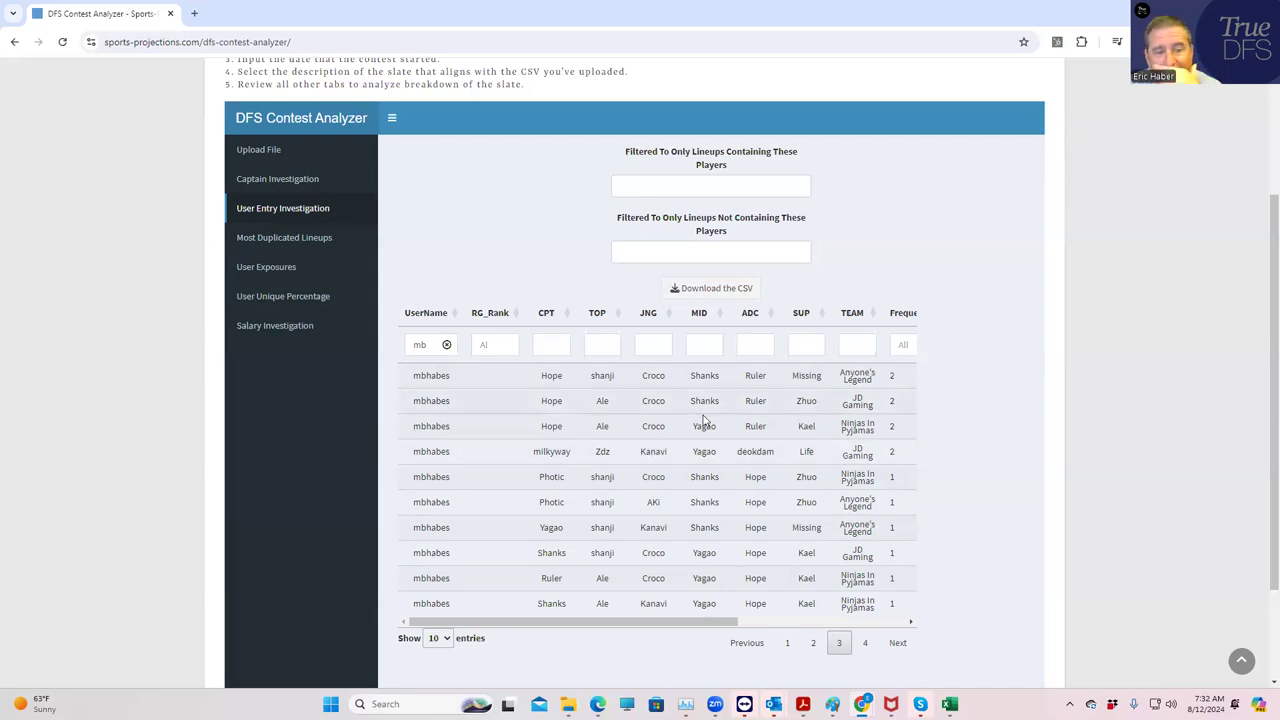
pyautogui.moveTo(876, 406)
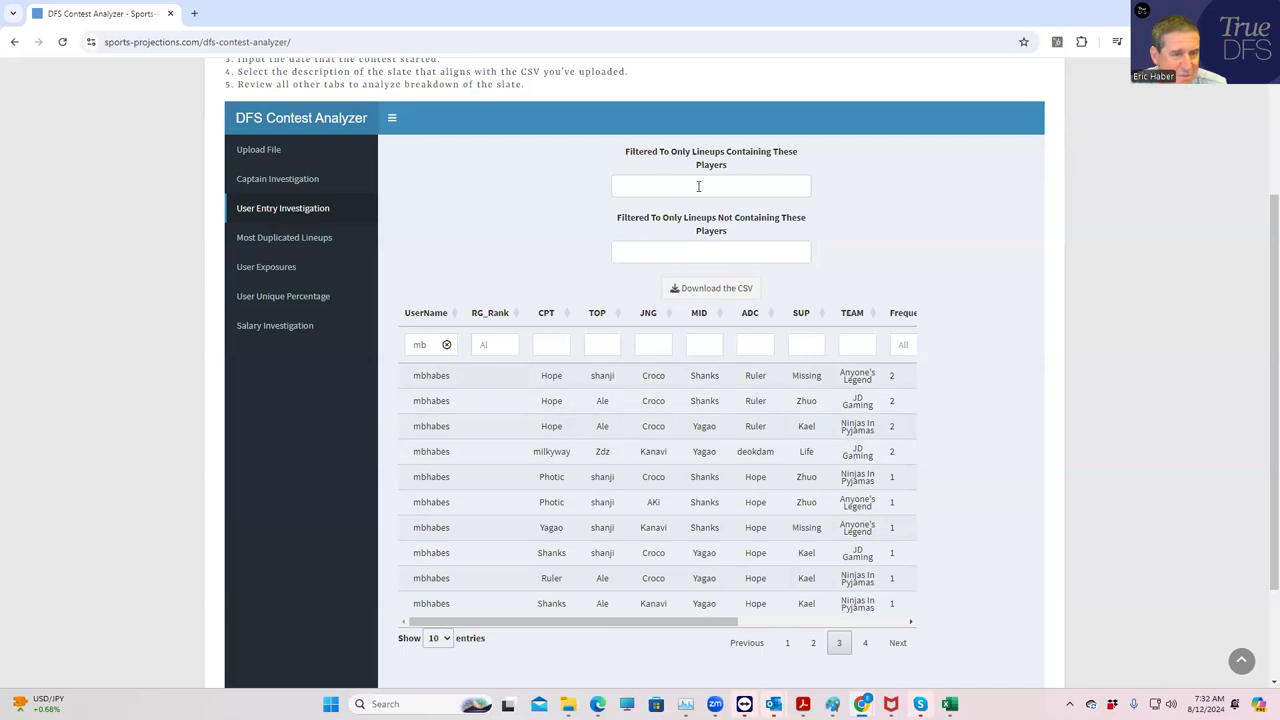
pyautogui.click(710, 186)
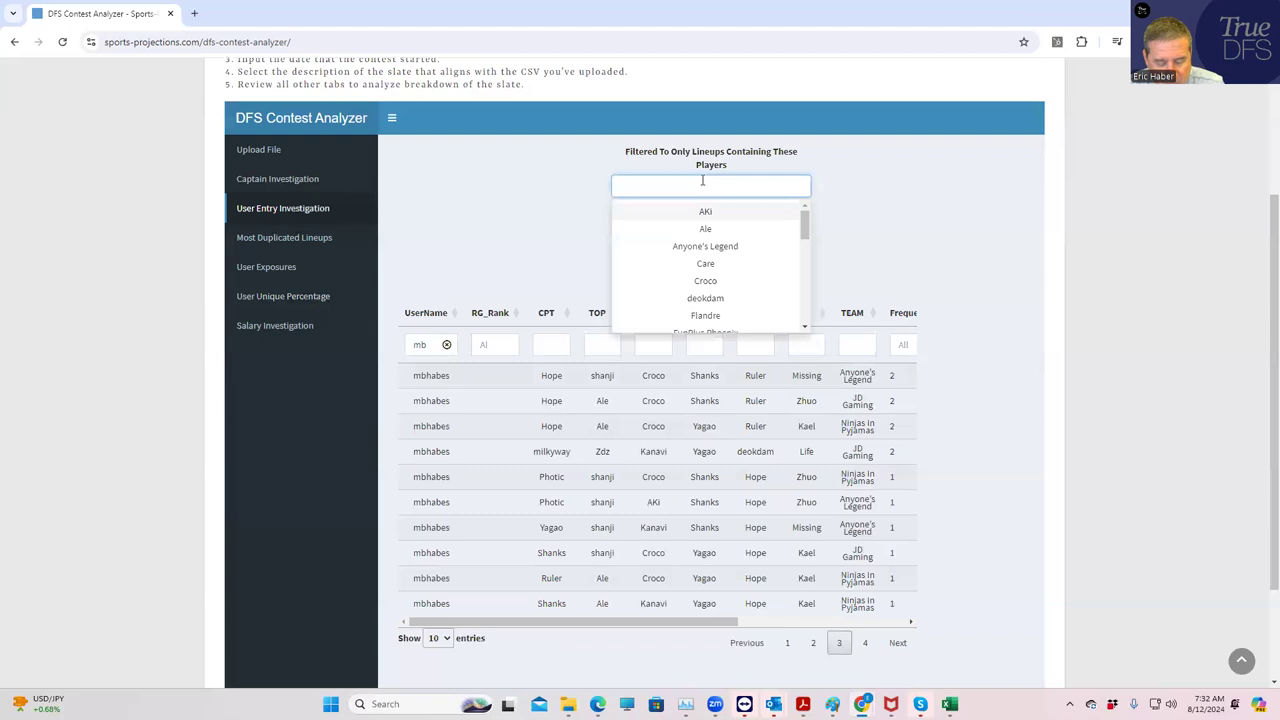
pyautogui.write('pho')
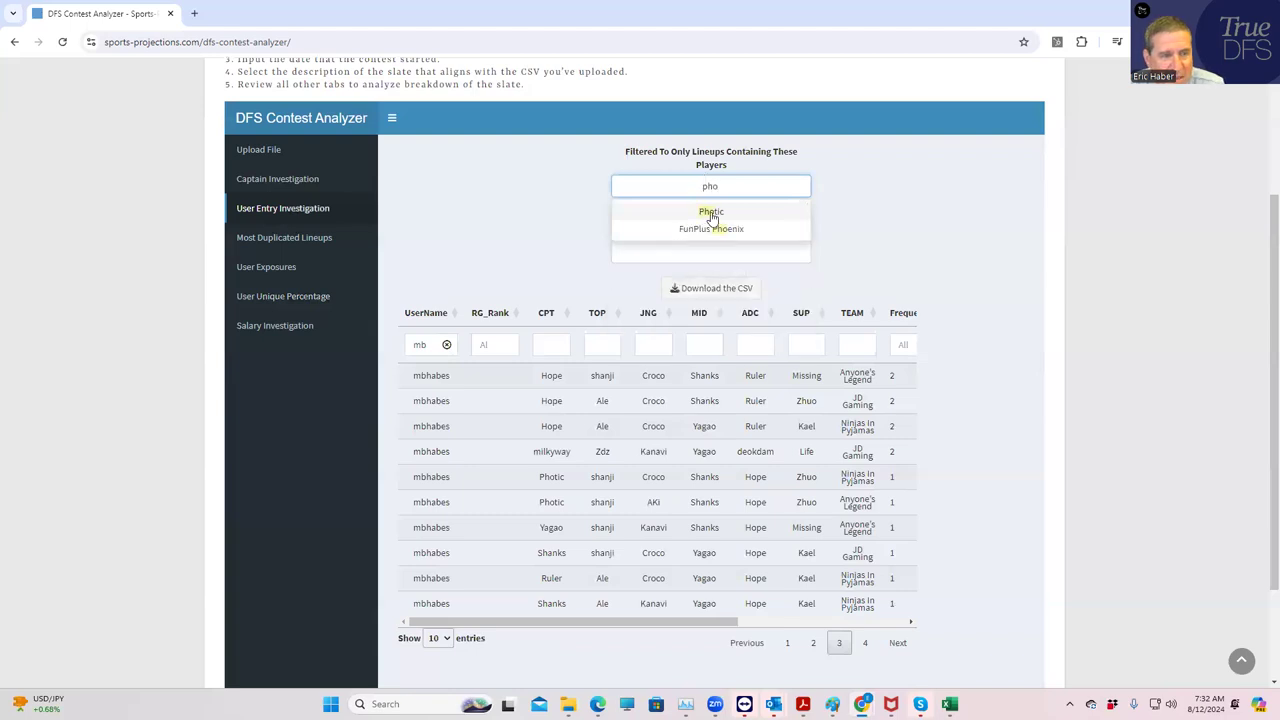
pyautogui.click(710, 212)
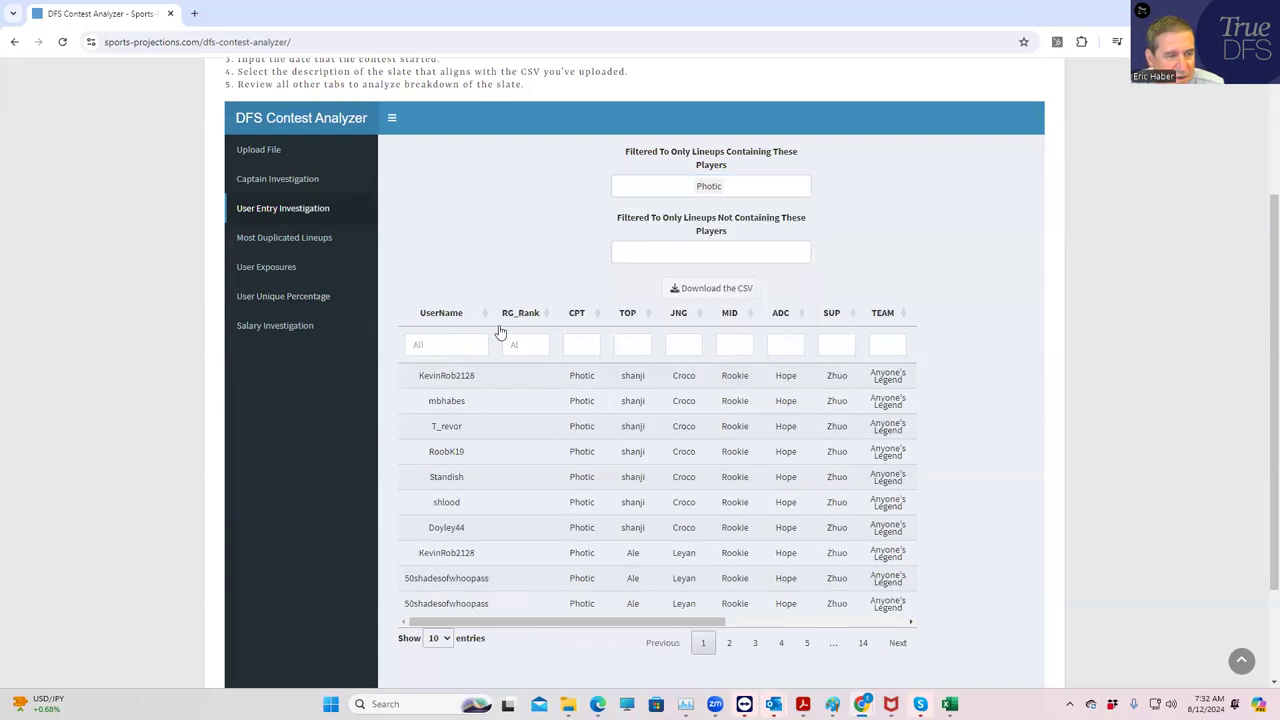
pyautogui.write('m')
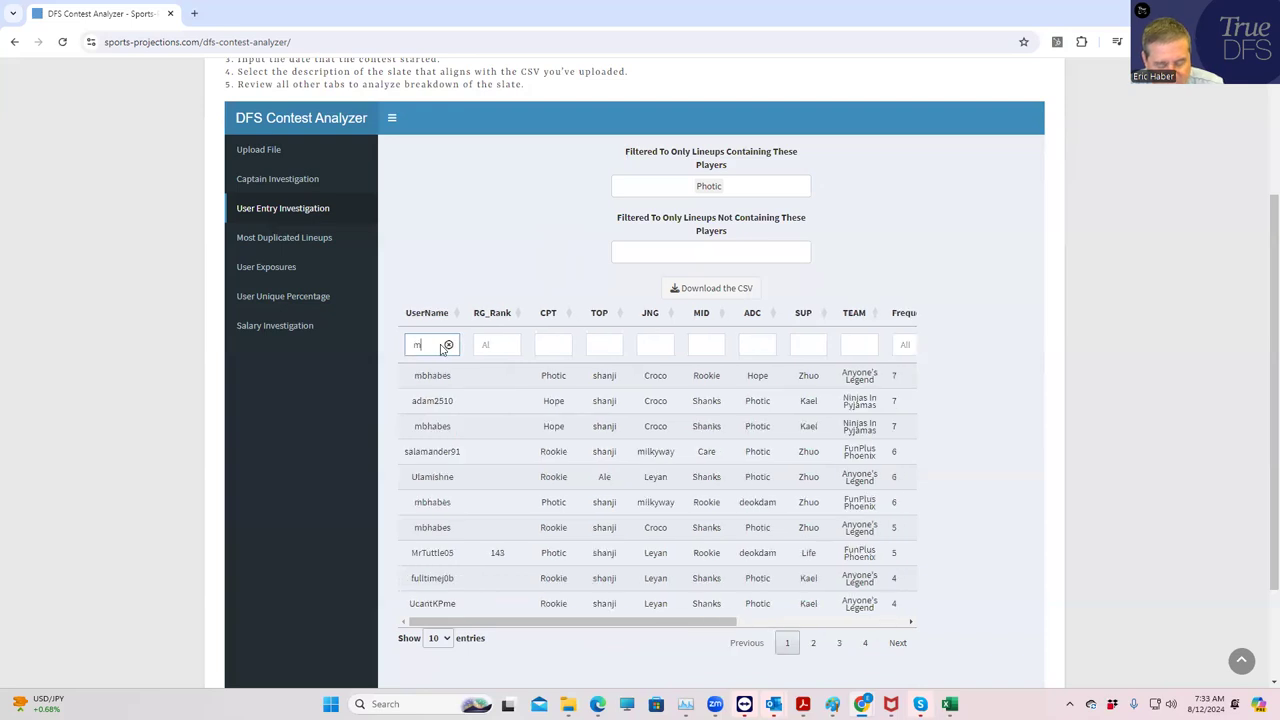
pyautogui.write('hab')
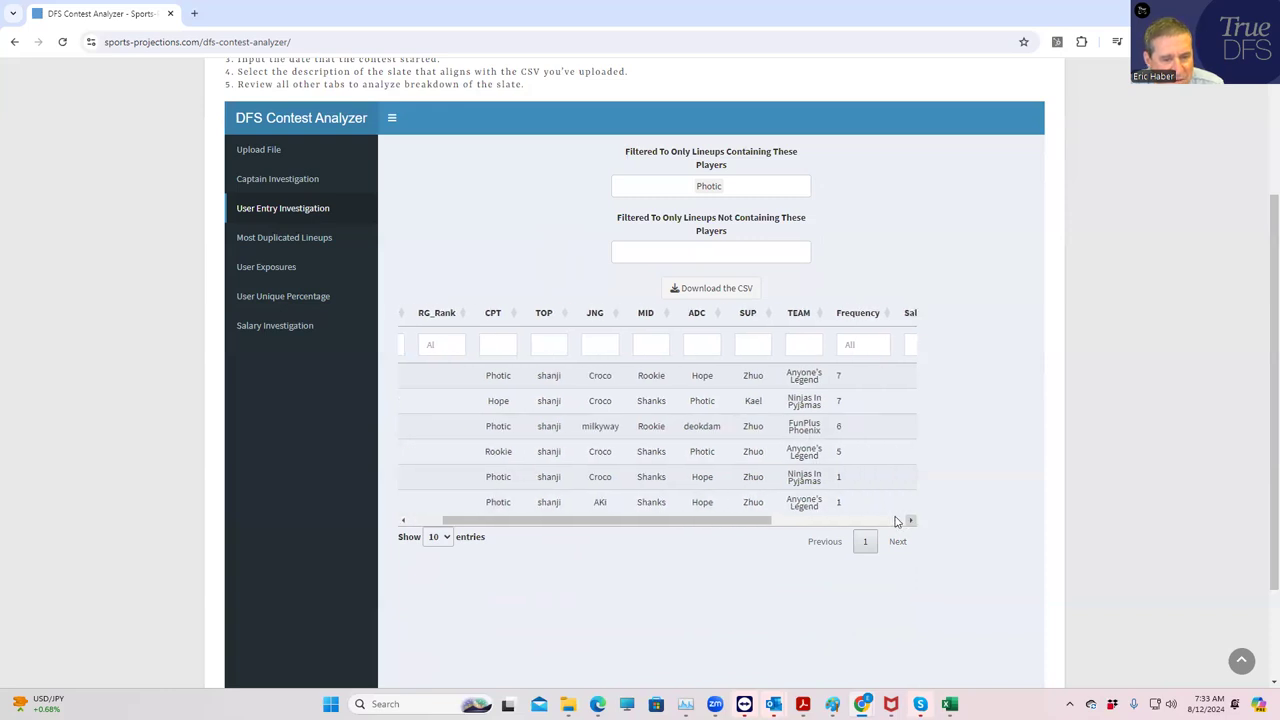
pyautogui.write('mb')
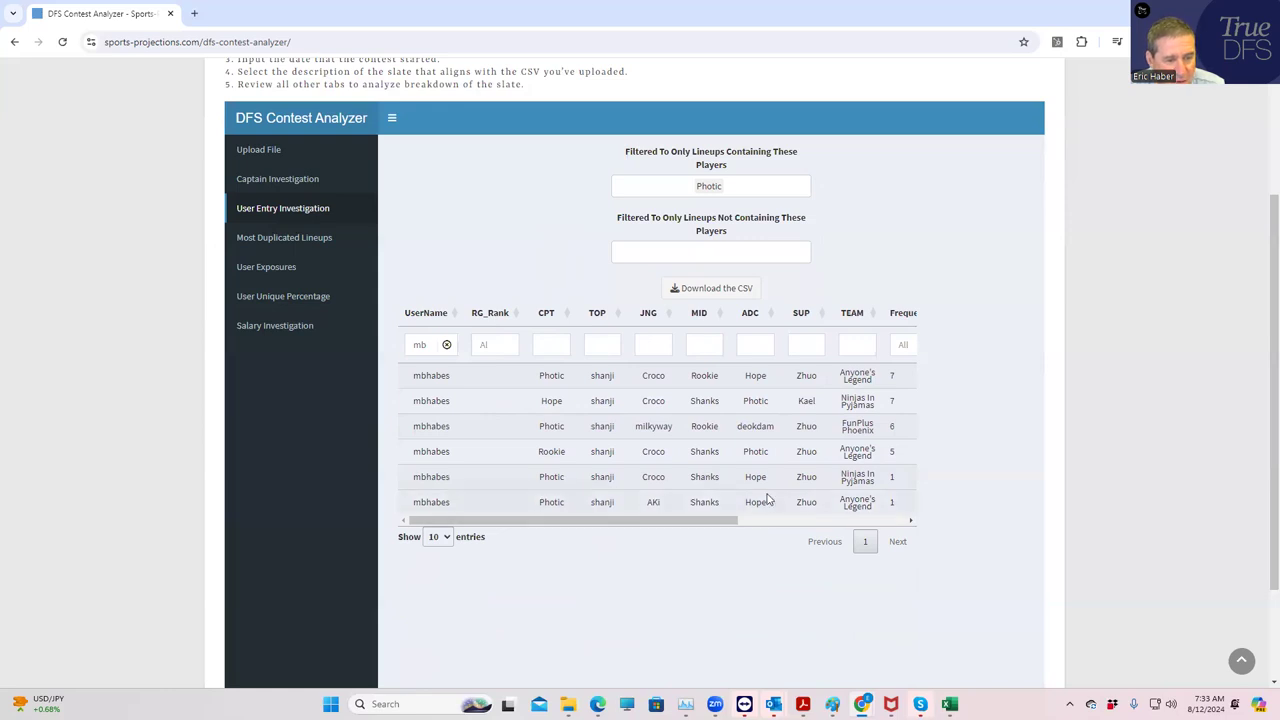
pyautogui.moveTo(632, 488)
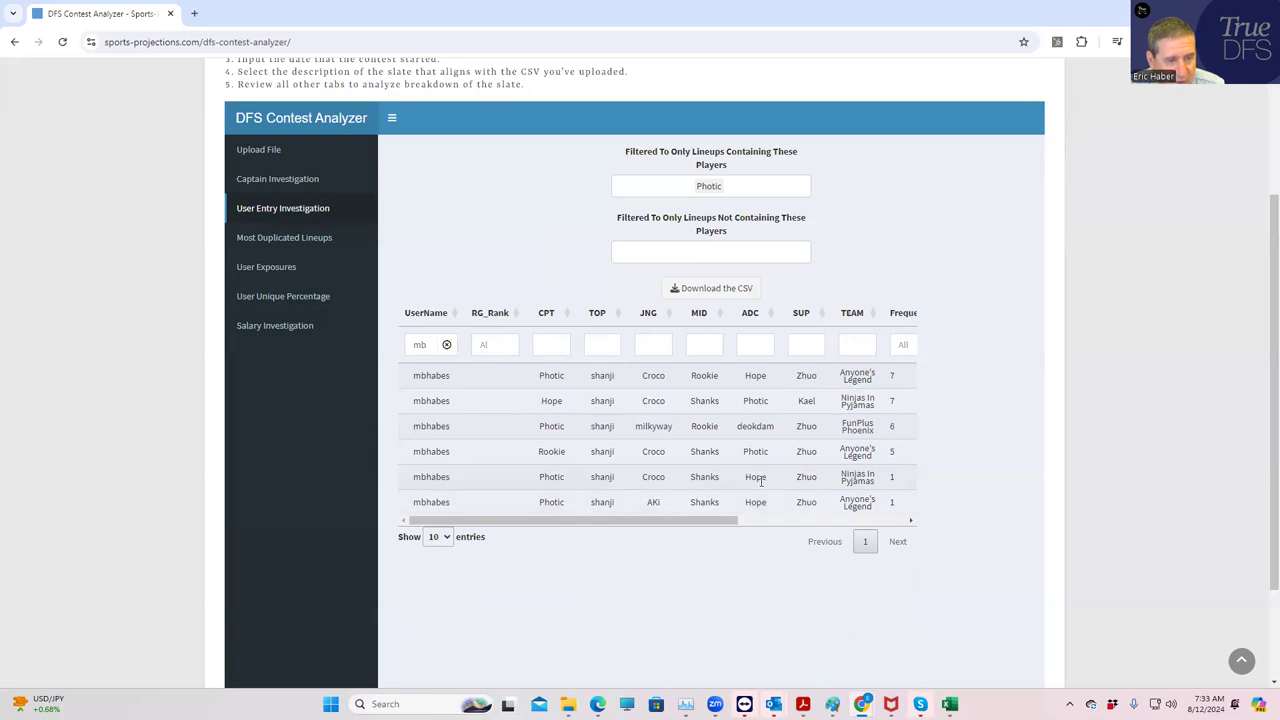
pyautogui.moveTo(876, 492)
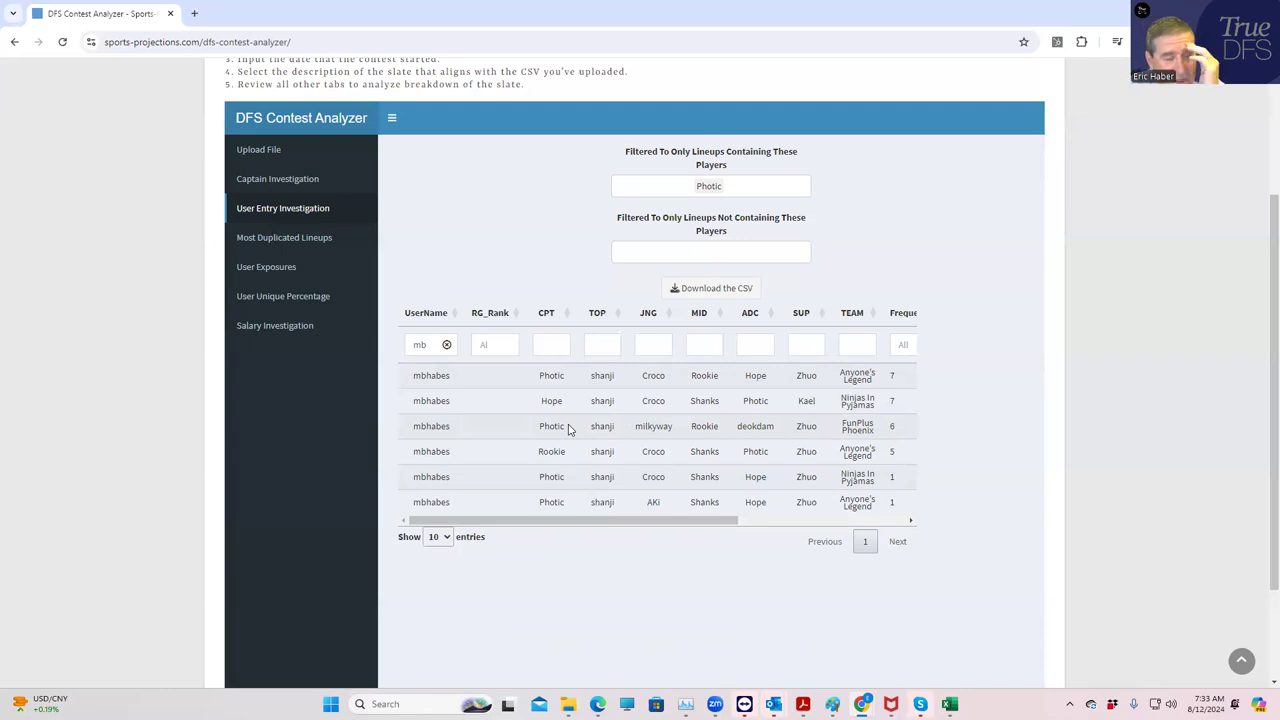
pyautogui.moveTo(630, 430)
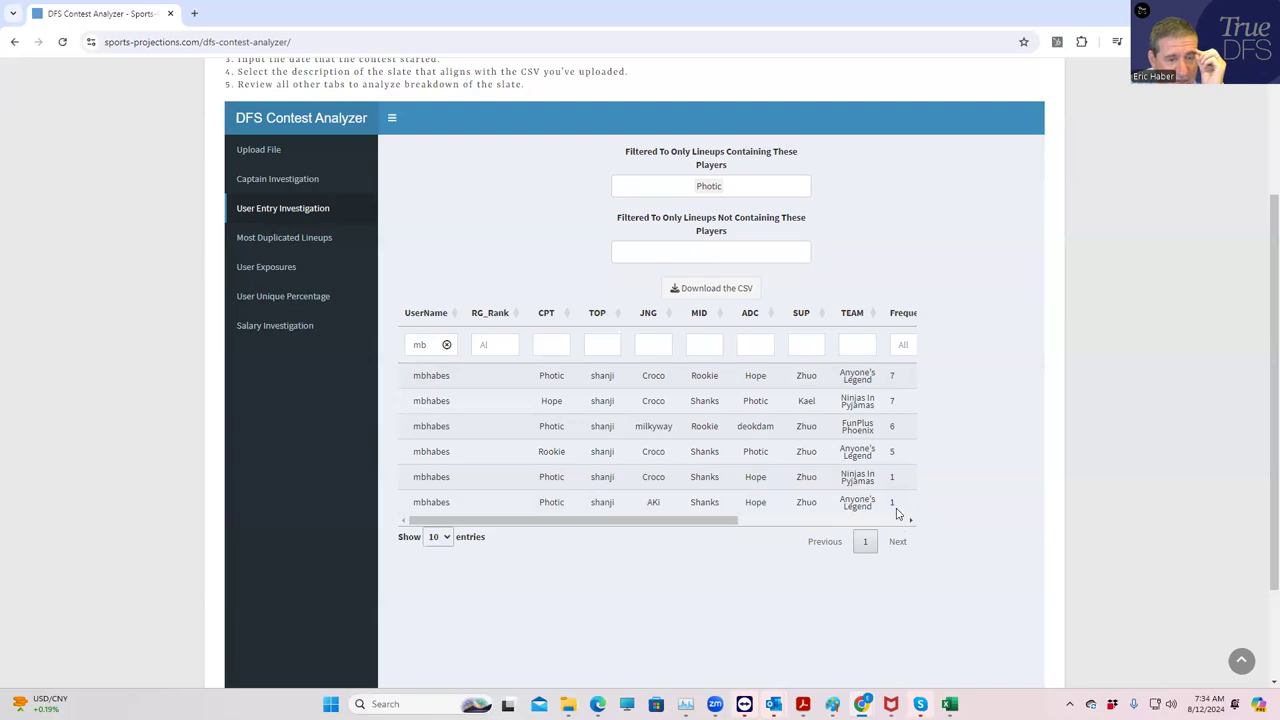
pyautogui.click(712, 186)
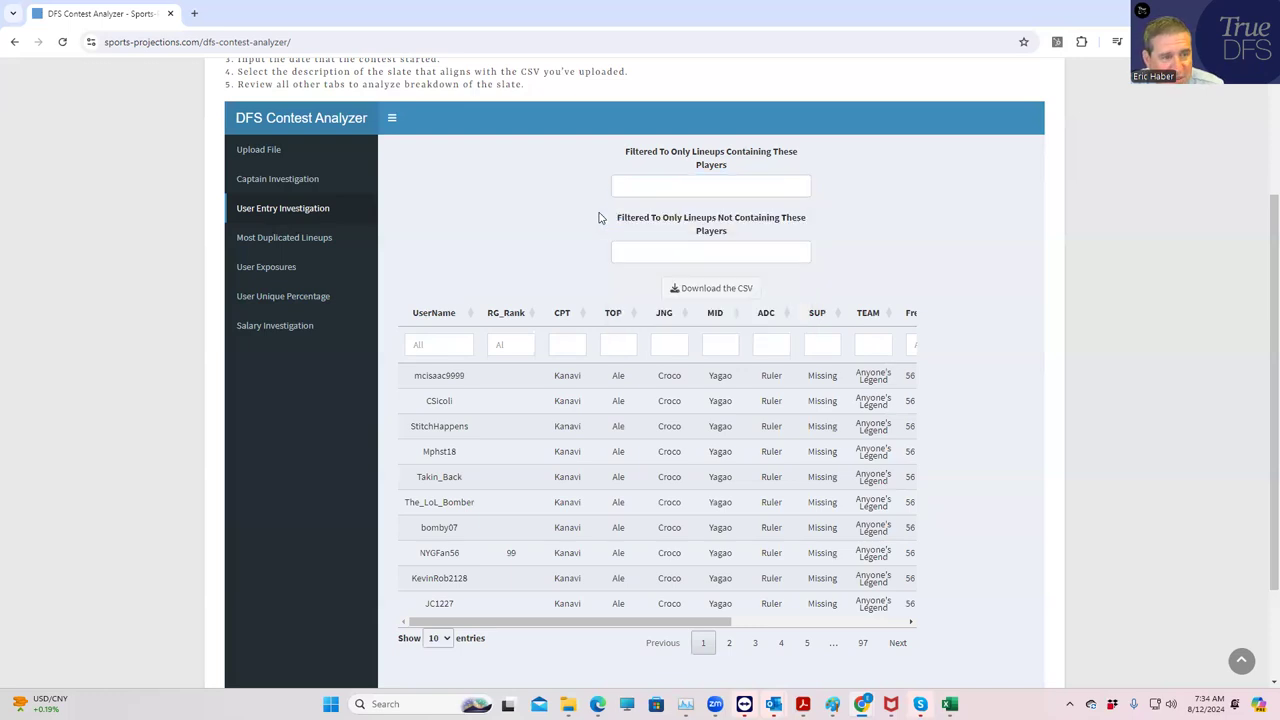
pyautogui.click(440, 344)
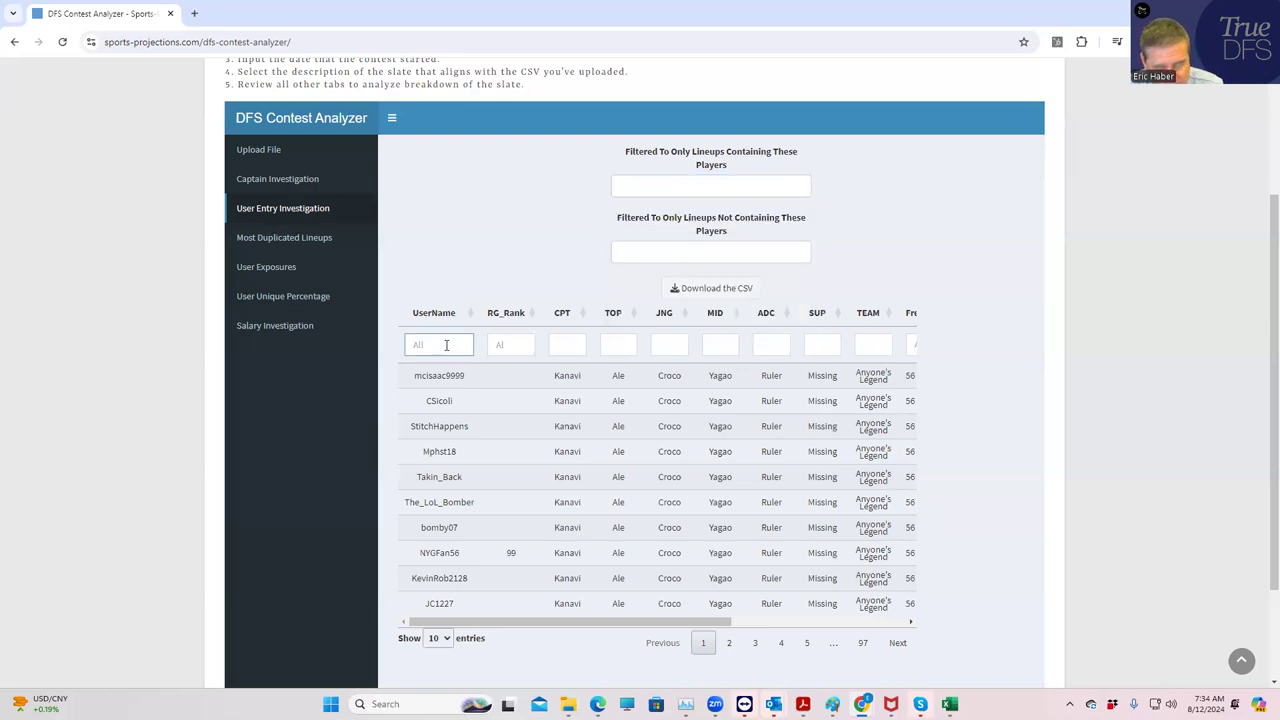
pyautogui.write('mbh')
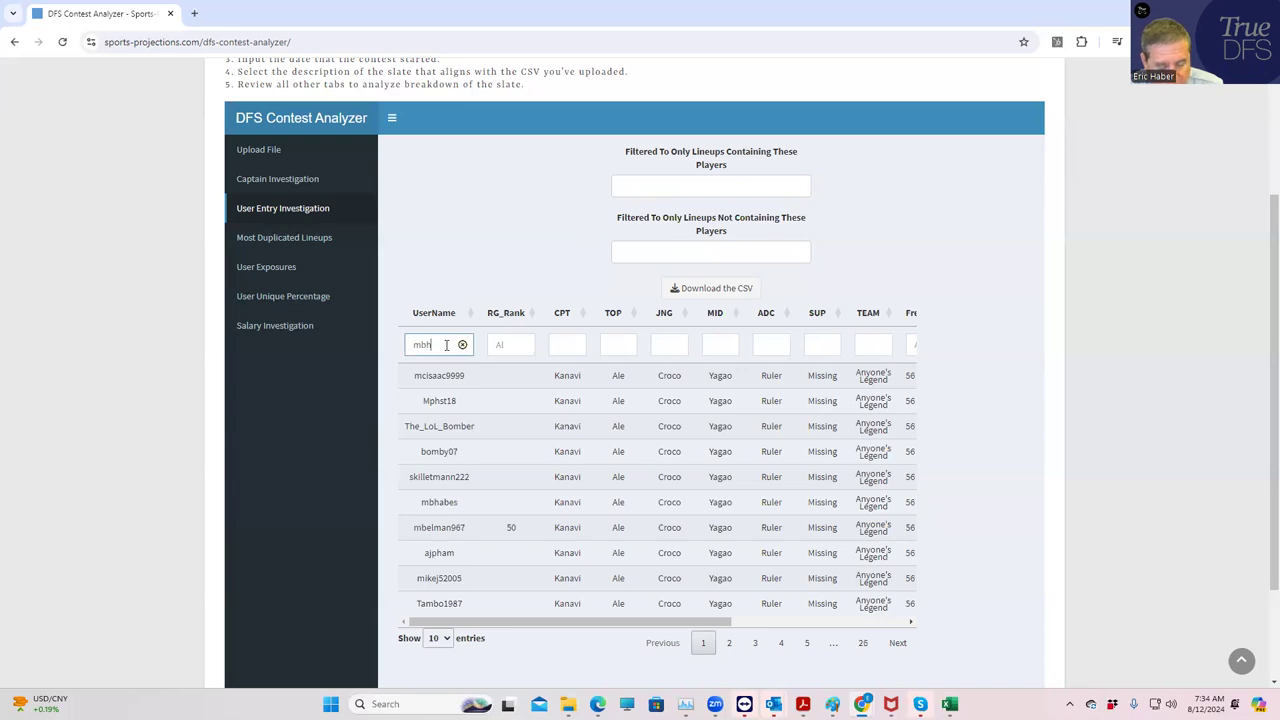
pyautogui.write('abq')
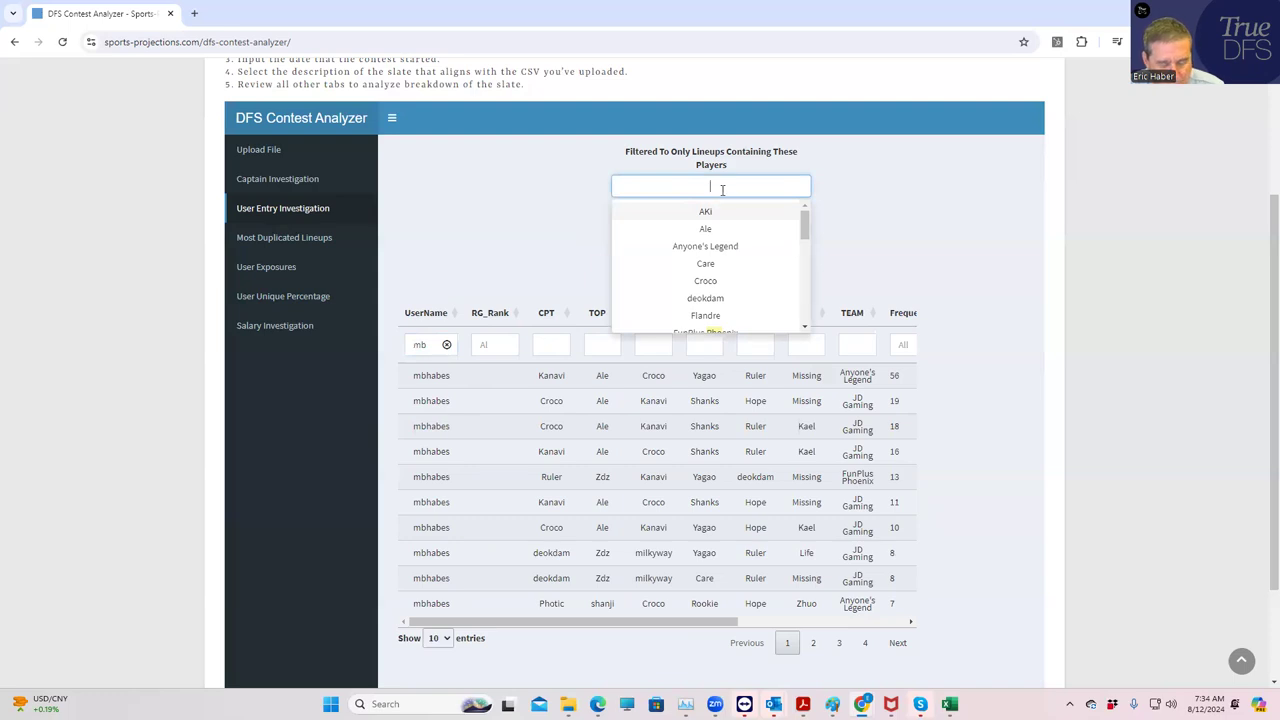
# Require JD Gaming in the shown lineups and filter UserName to mbhabes
pyautogui.write('j')
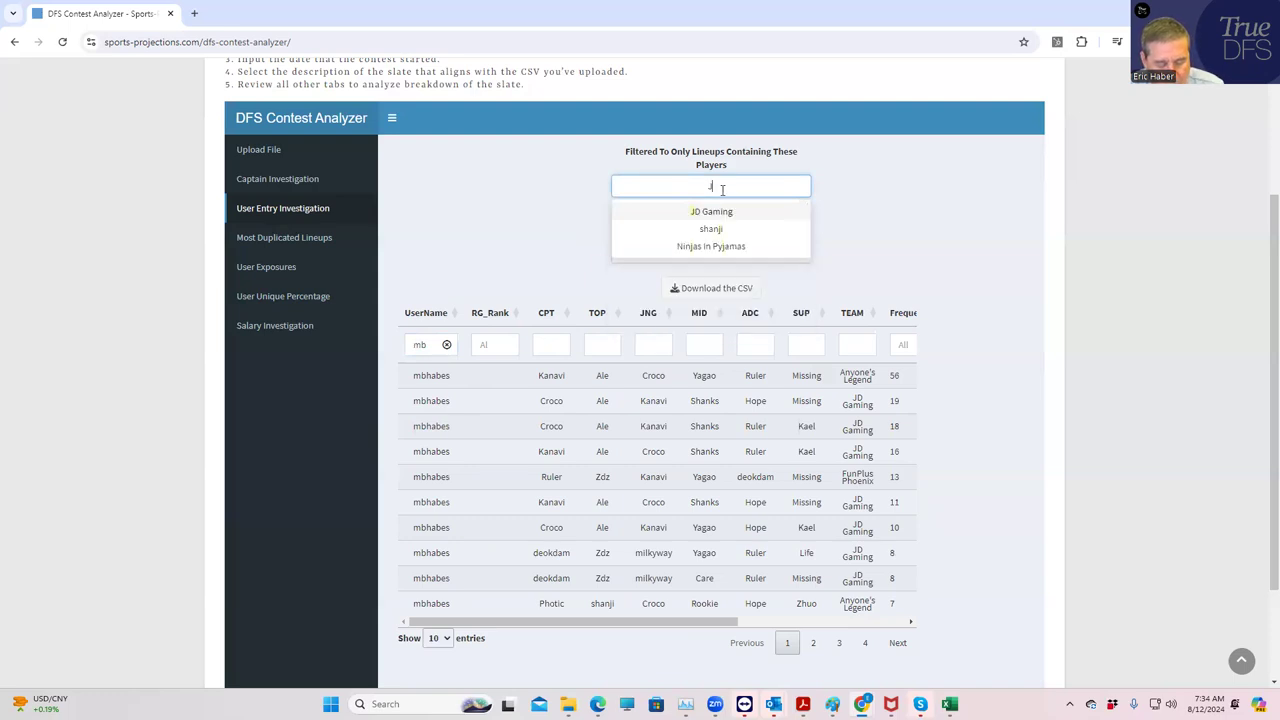
pyautogui.click(712, 212)
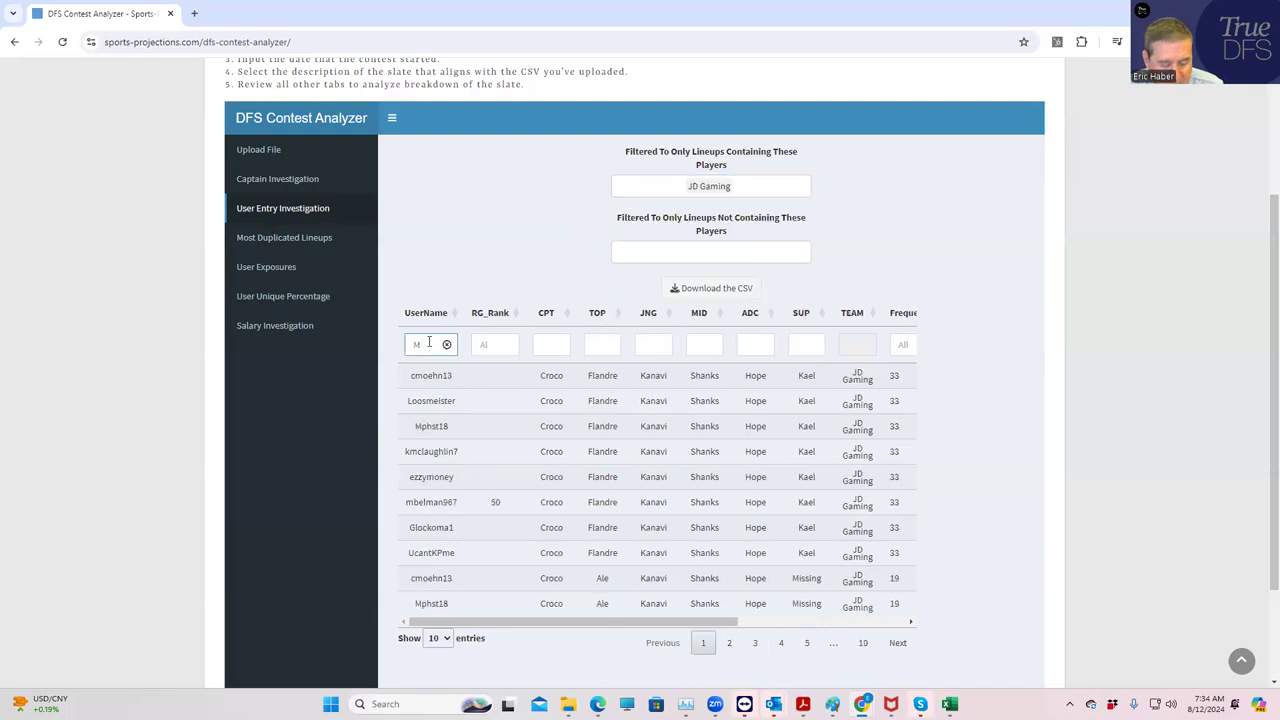
pyautogui.write('mbh')
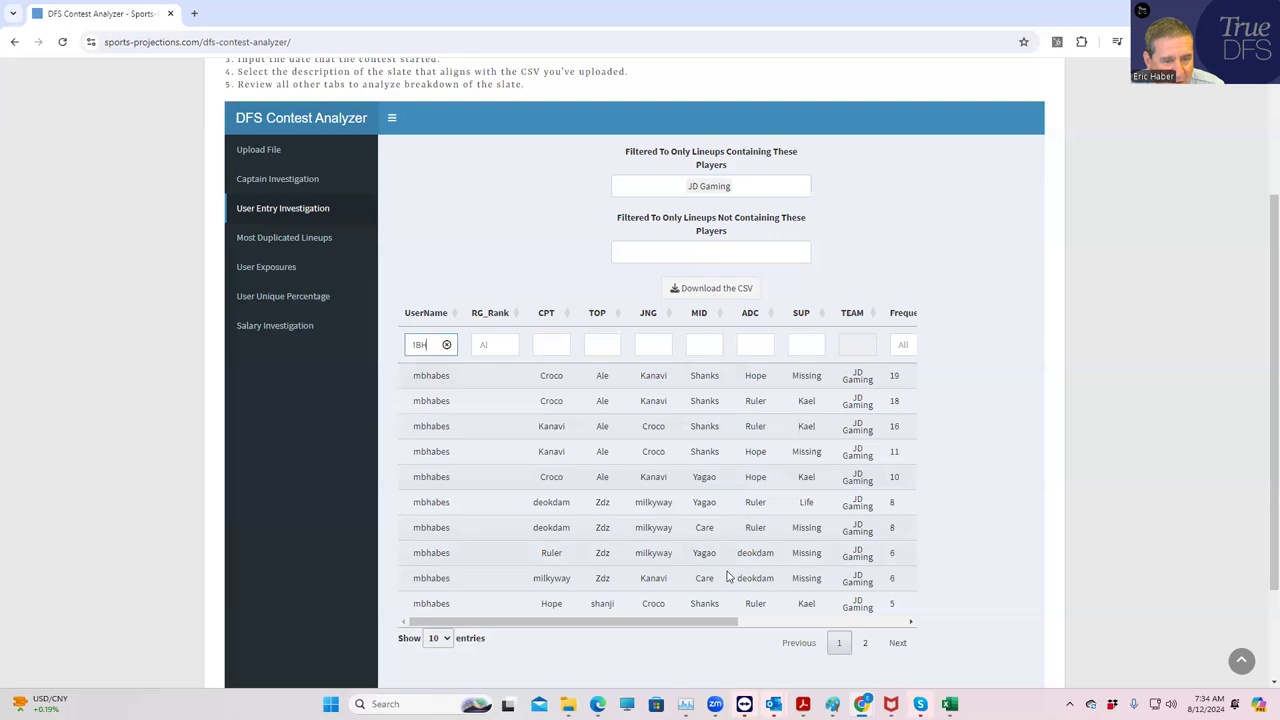
pyautogui.moveTo(656, 452)
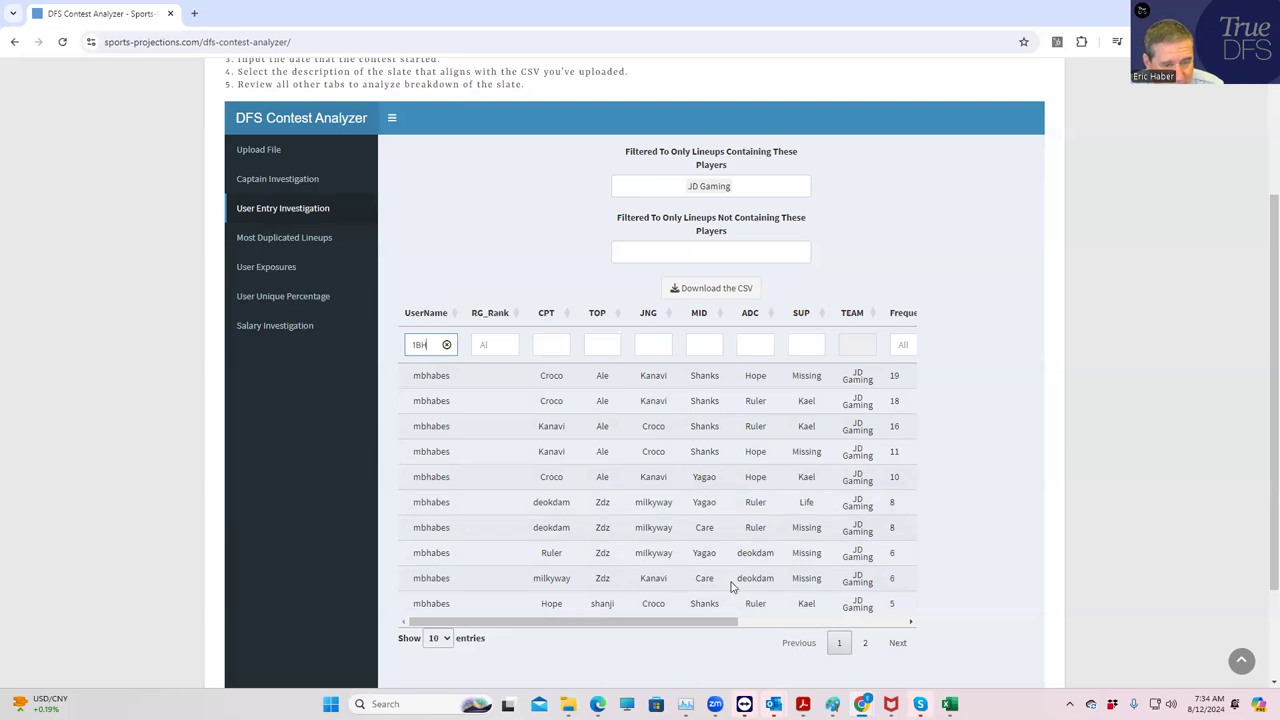
pyautogui.moveTo(560, 550)
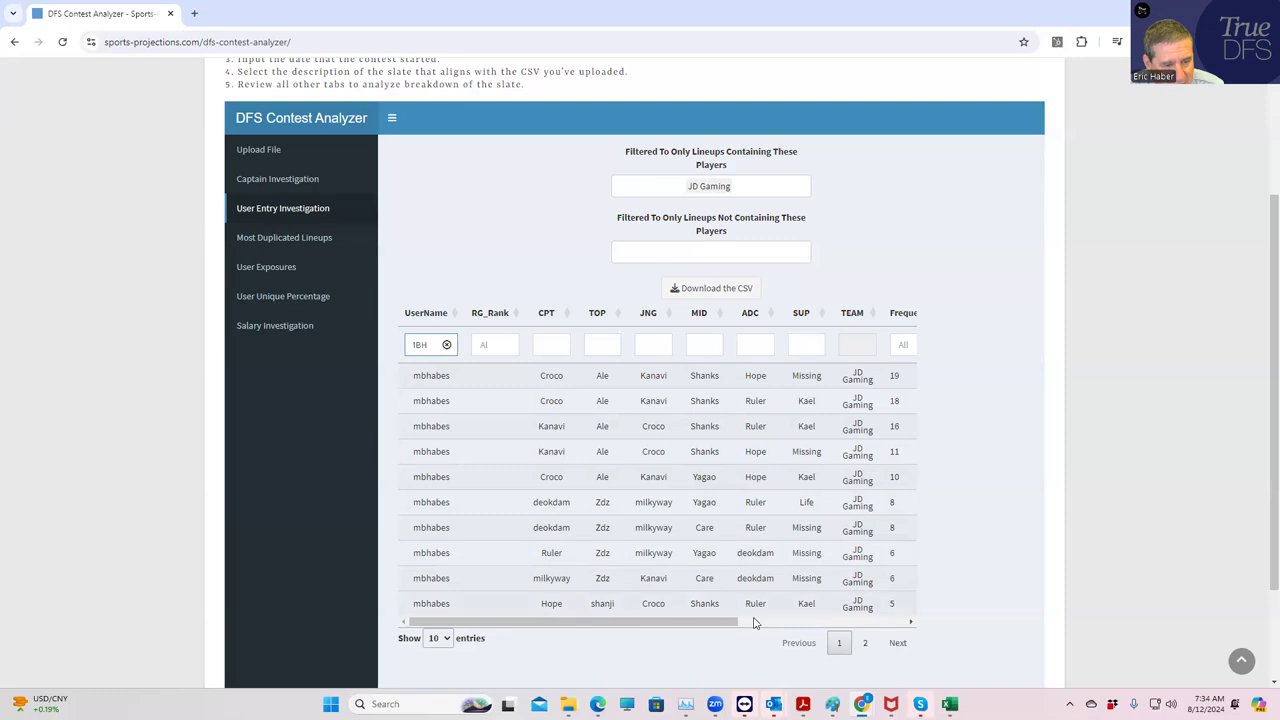
pyautogui.moveTo(874, 632)
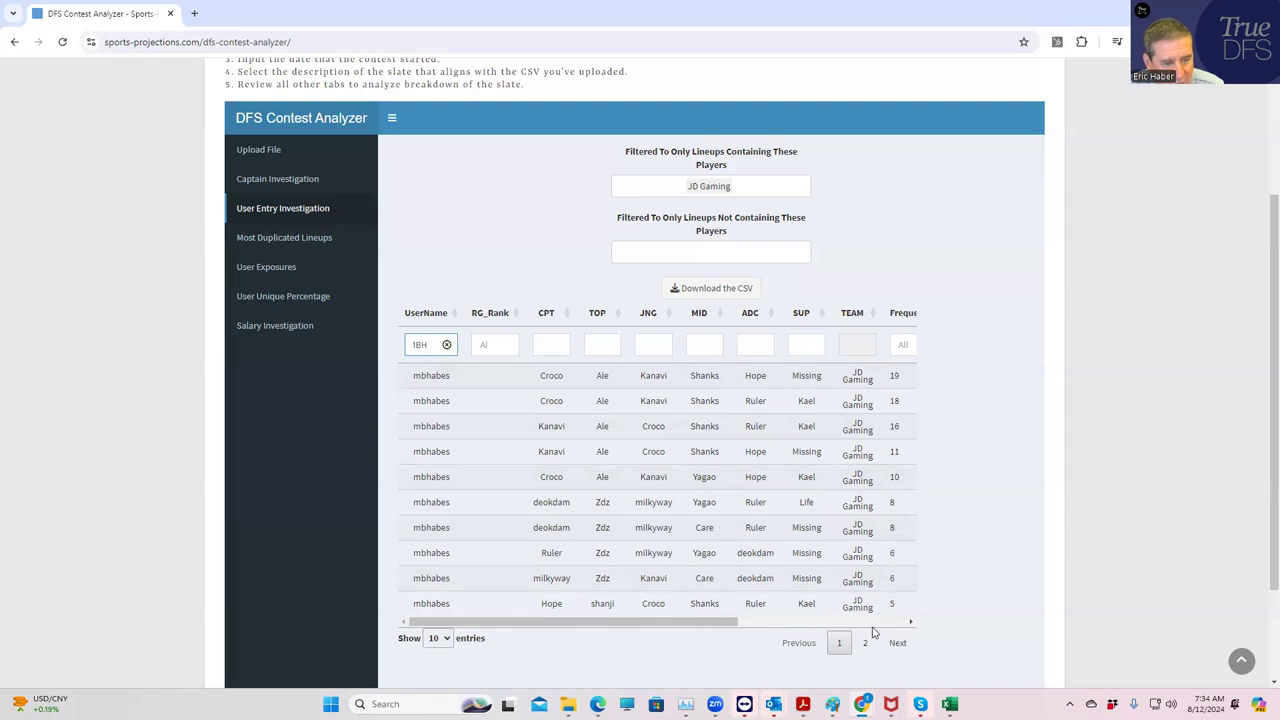
pyautogui.moveTo(664, 604)
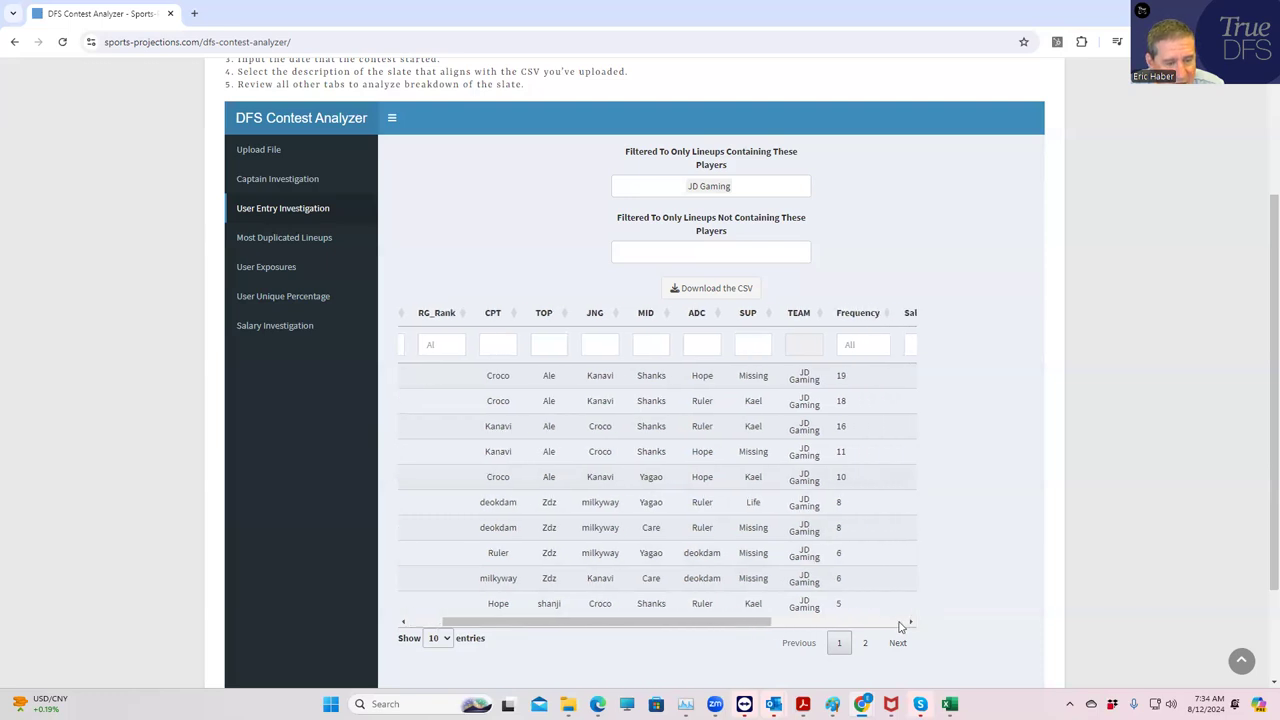
pyautogui.click(864, 644)
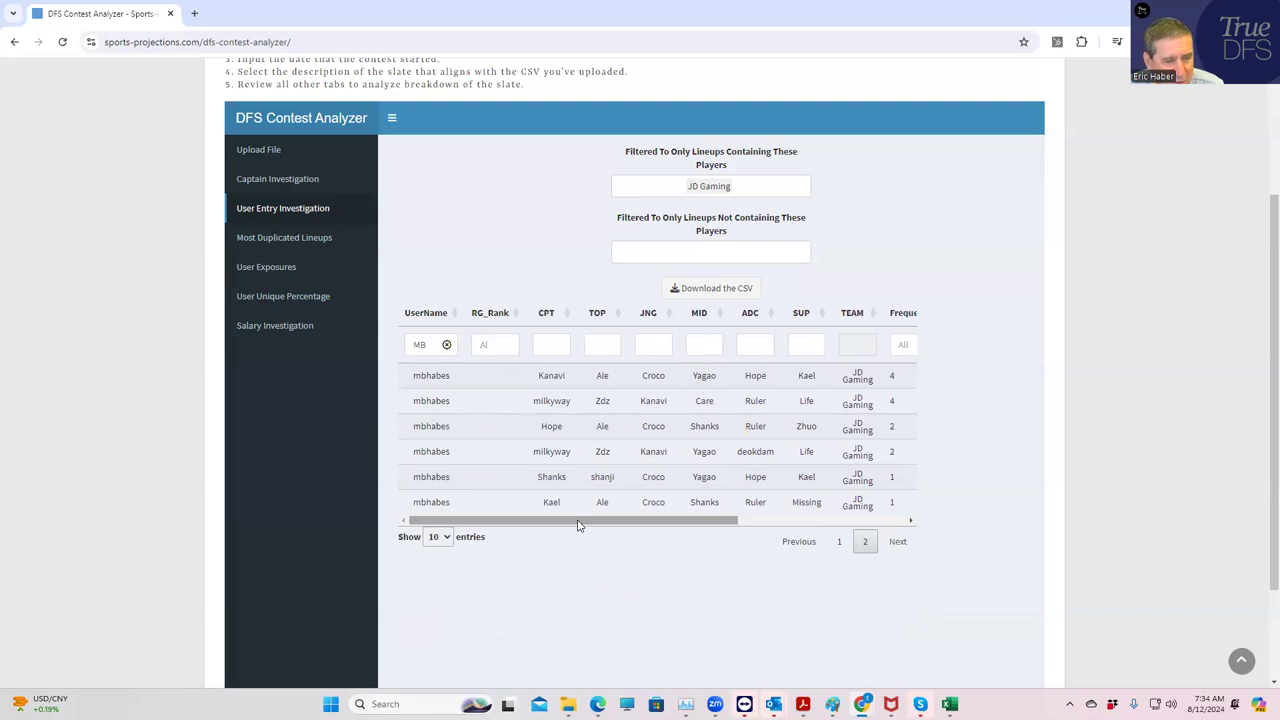
pyautogui.moveTo(578, 472)
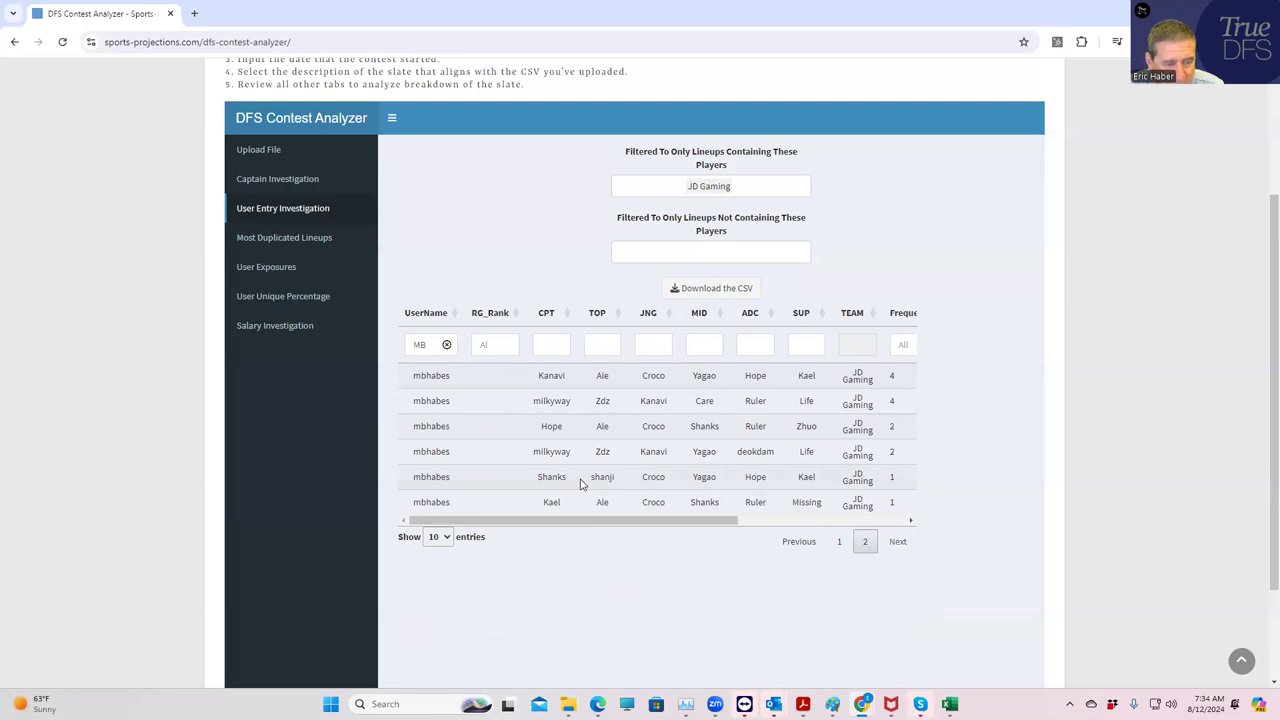
pyautogui.moveTo(624, 484)
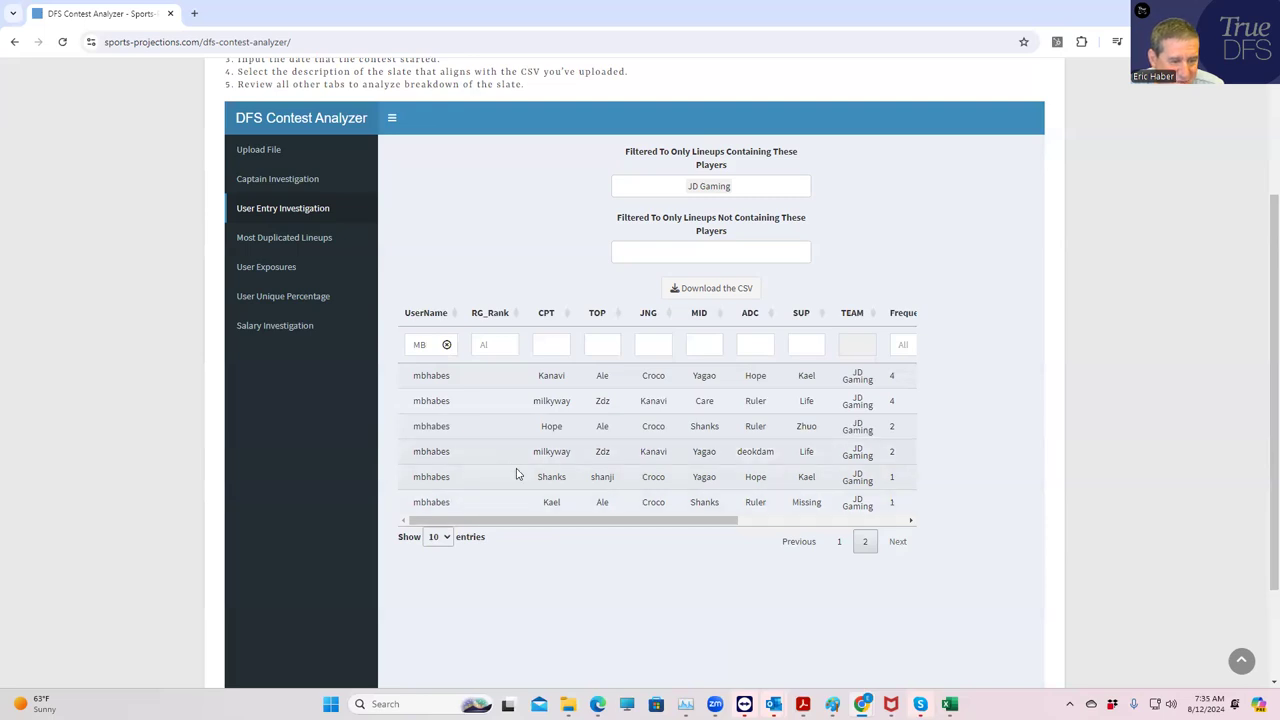
pyautogui.moveTo(530, 450)
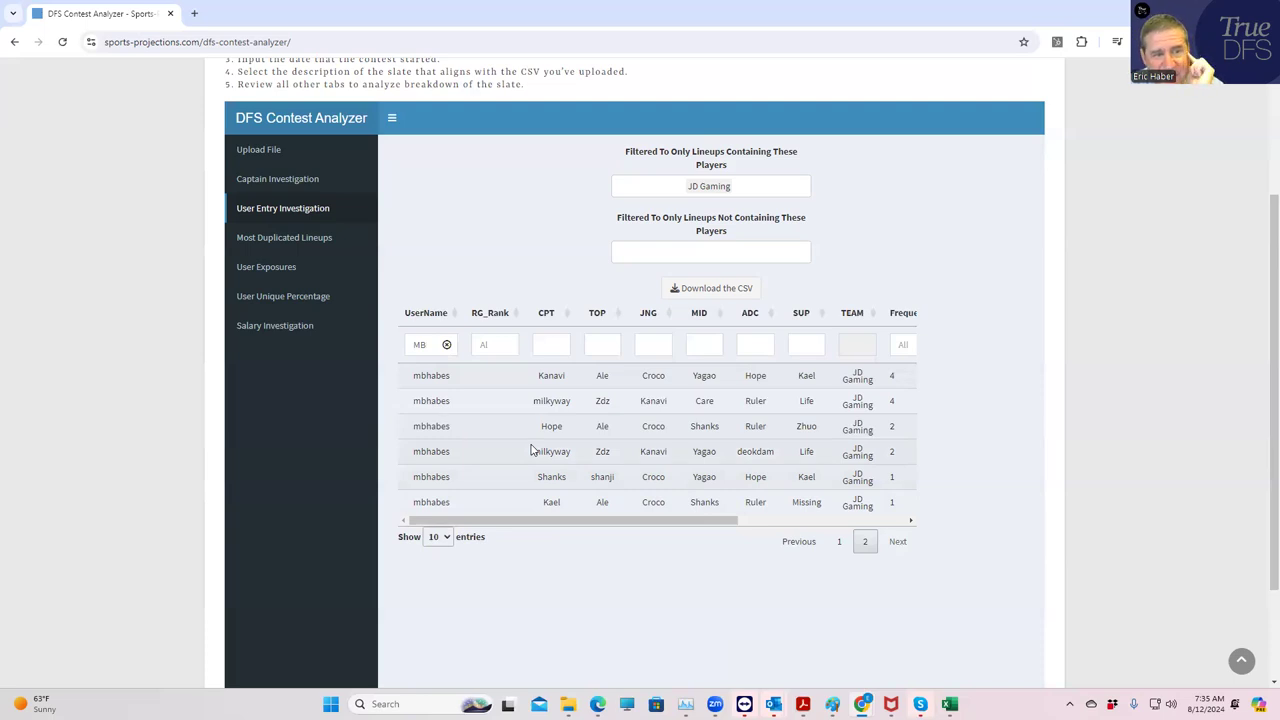
pyautogui.moveTo(470, 464)
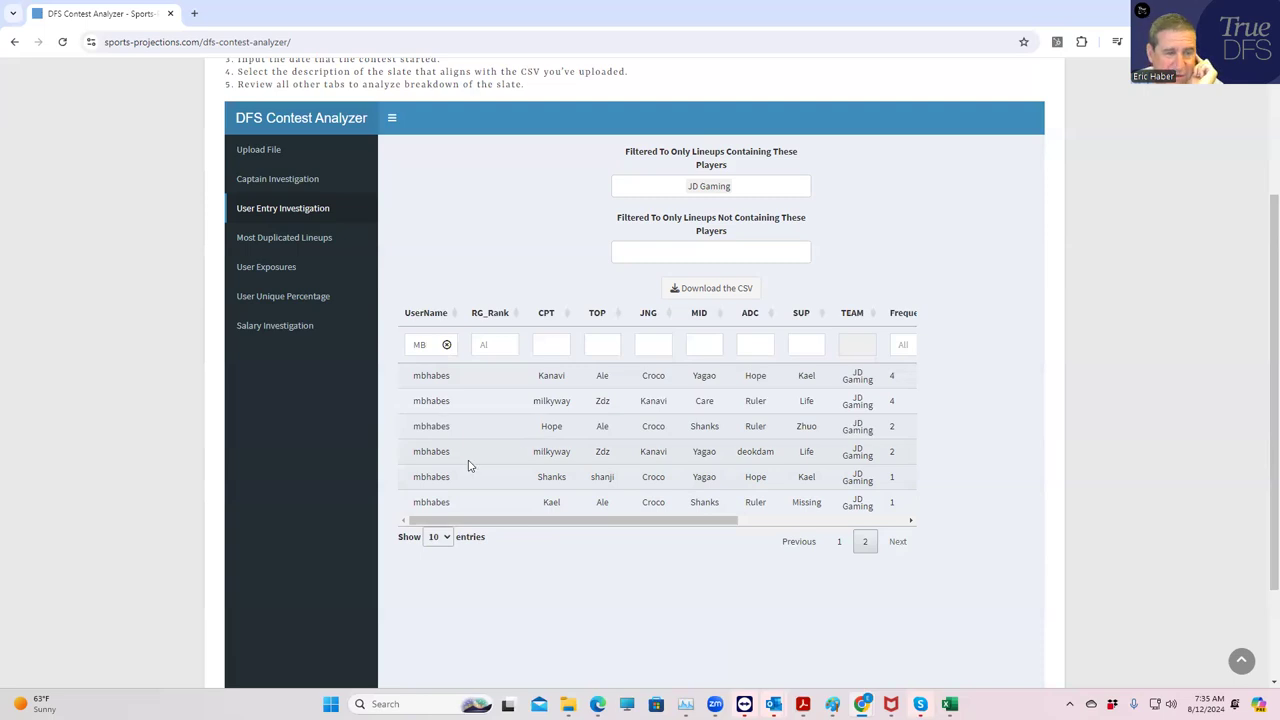